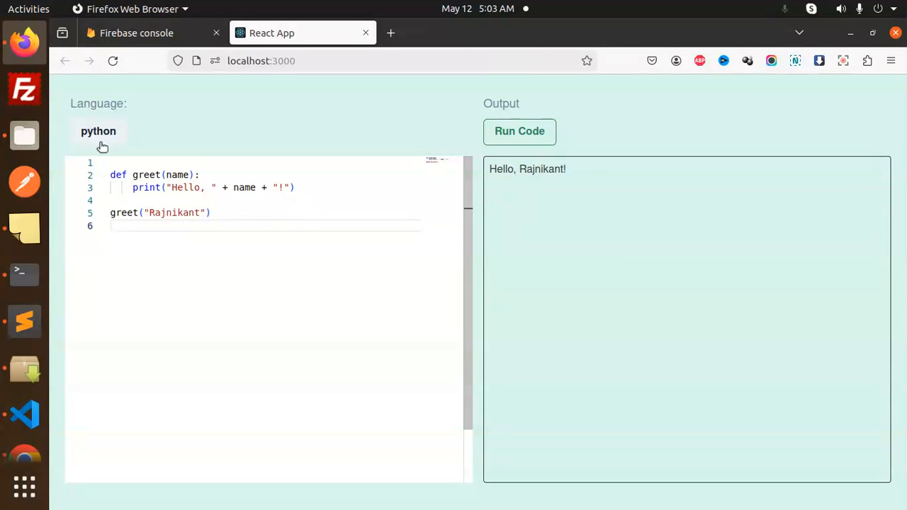
# Switch the editor language to javascript and run the sample
pyautogui.click(100, 130)
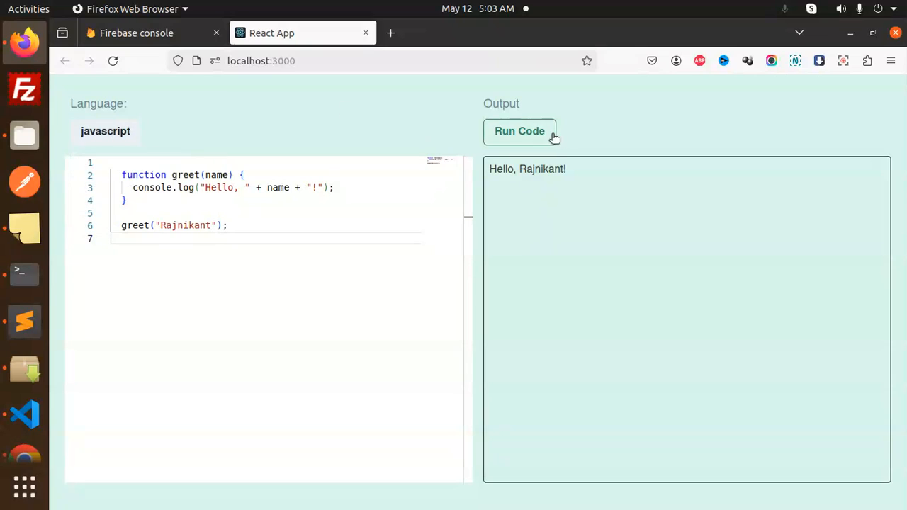
pyautogui.click(519, 130)
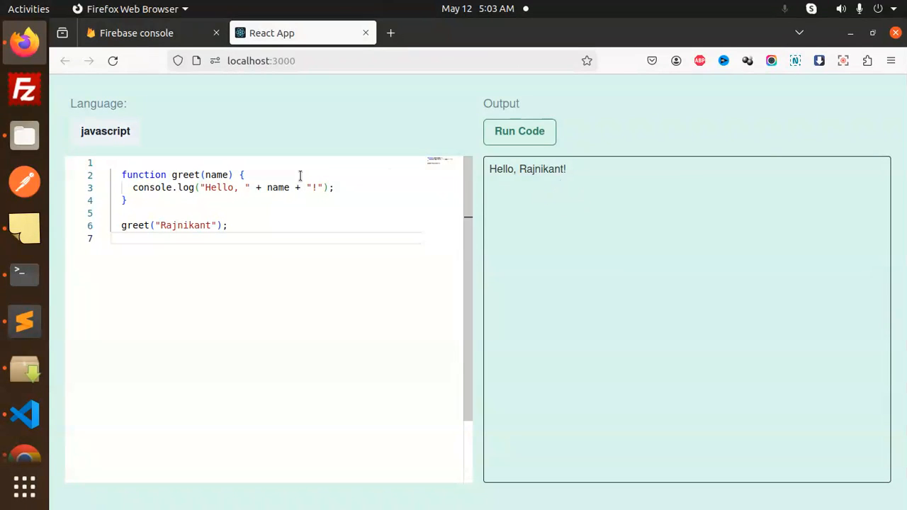
# Edit the greeting to 'Helloeeeee' and rerun so the output shows 'Helloeeeee, Rajnikant!'
pyautogui.click(124, 202)
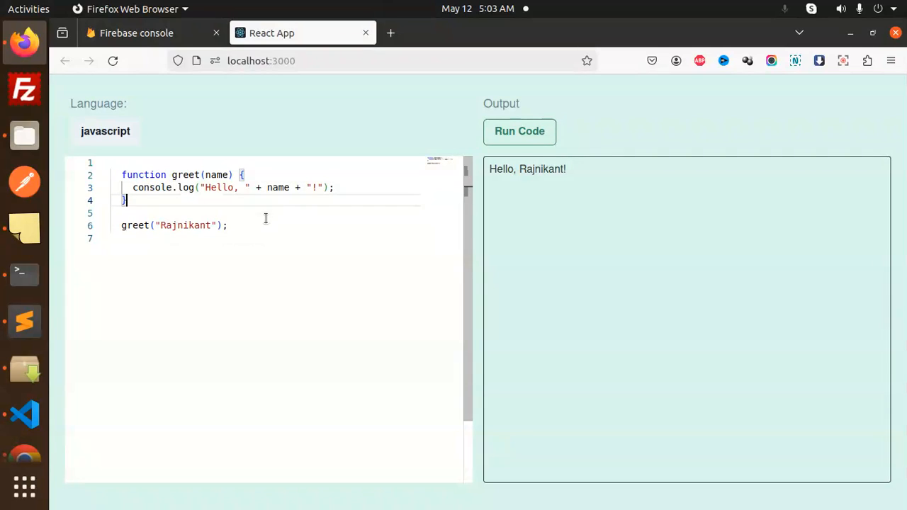
pyautogui.write('eeeee')
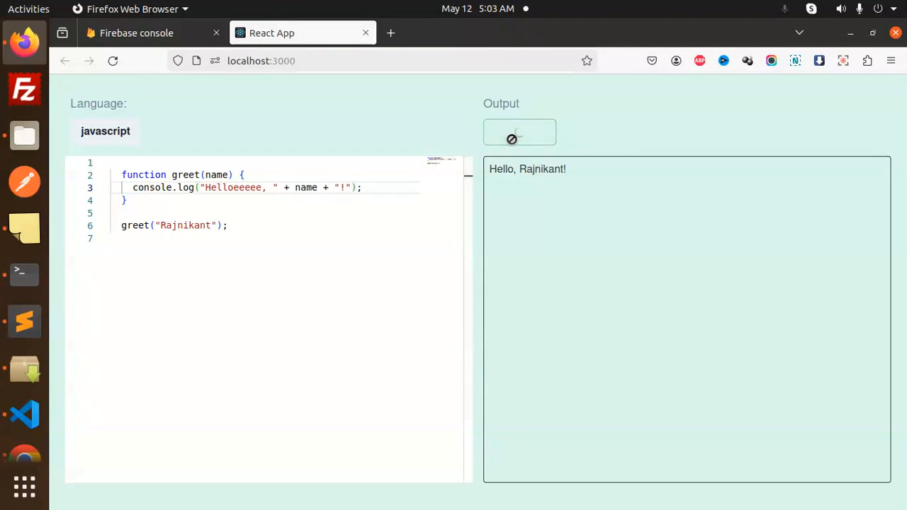
pyautogui.click(518, 130)
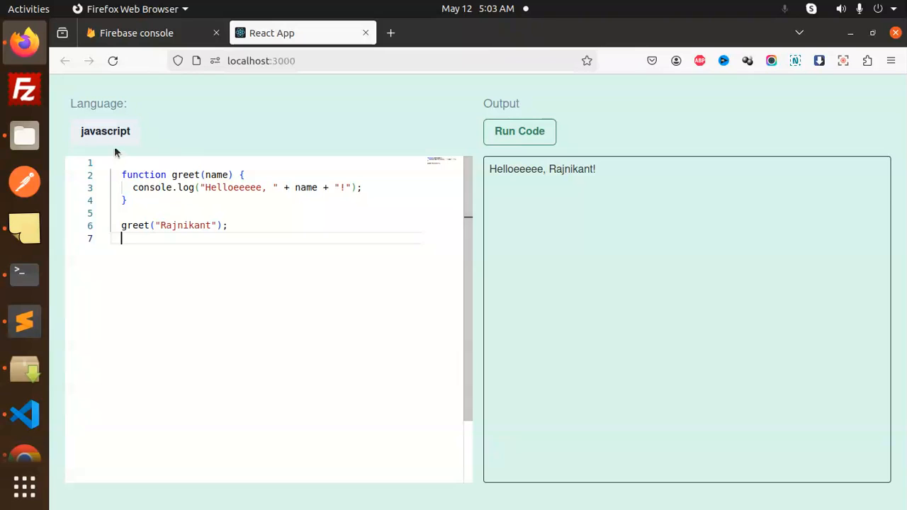
pyautogui.moveTo(263, 276)
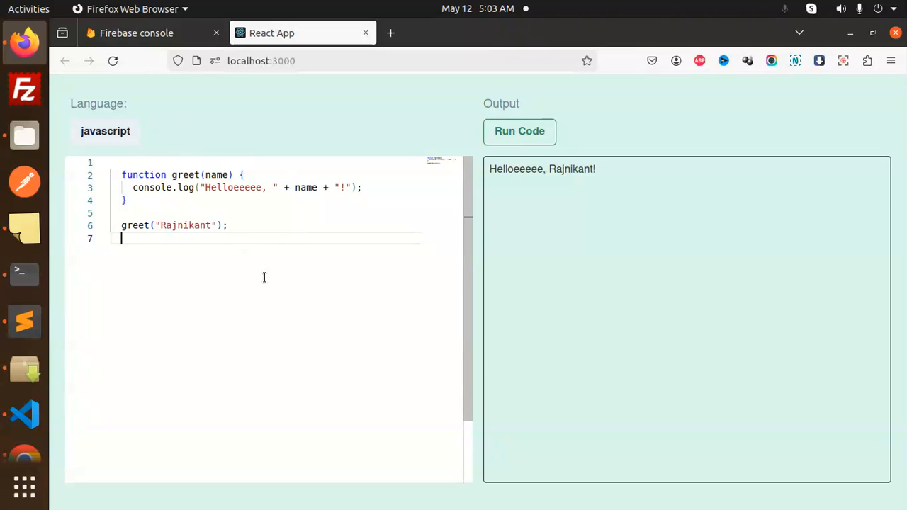
pyautogui.moveTo(338, 261)
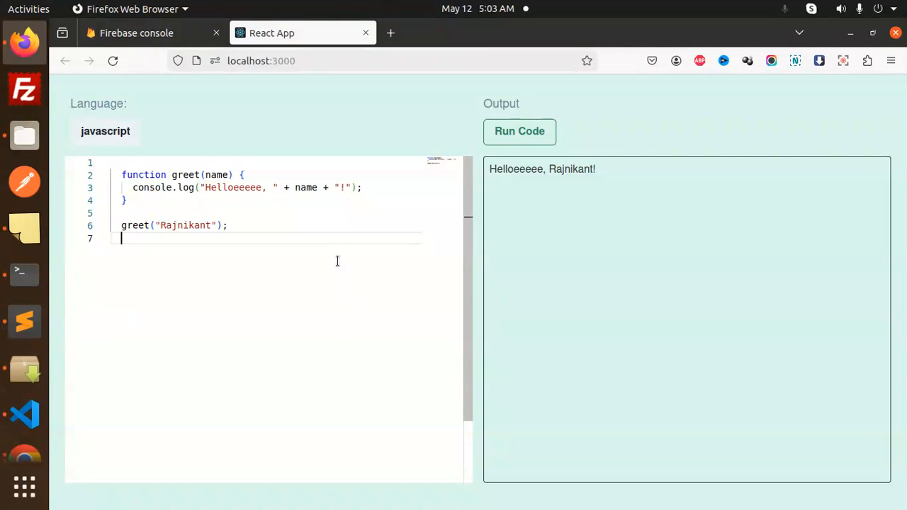
pyautogui.moveTo(24, 414)
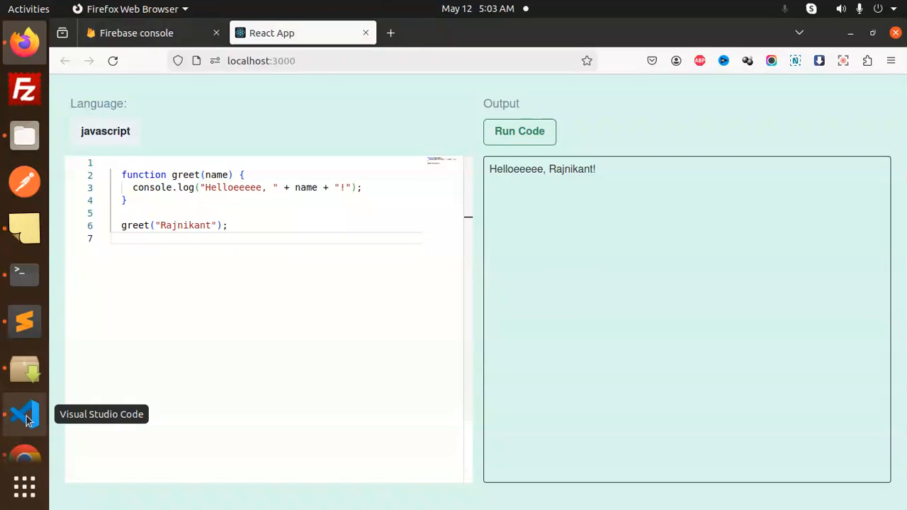
# Switch to VS Code and collapse then re-expand the src folder in Explorer
pyautogui.click(26, 414)
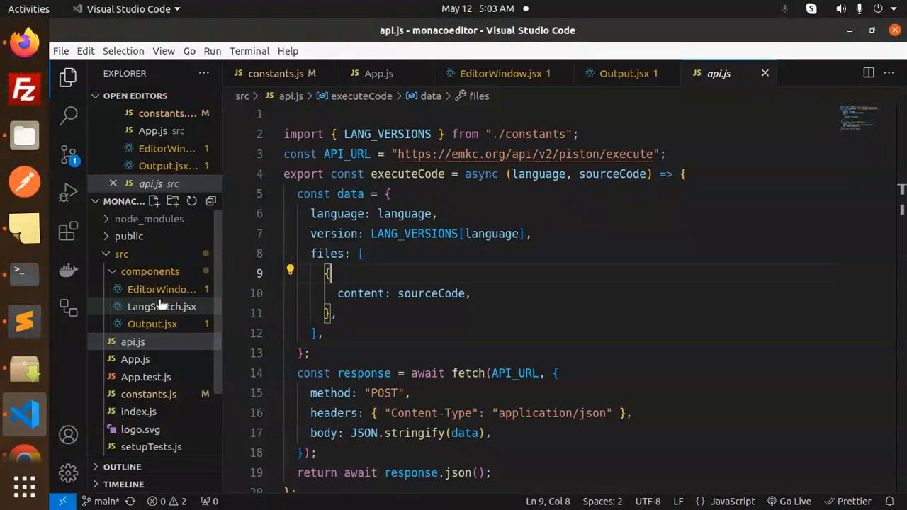
pyautogui.click(122, 253)
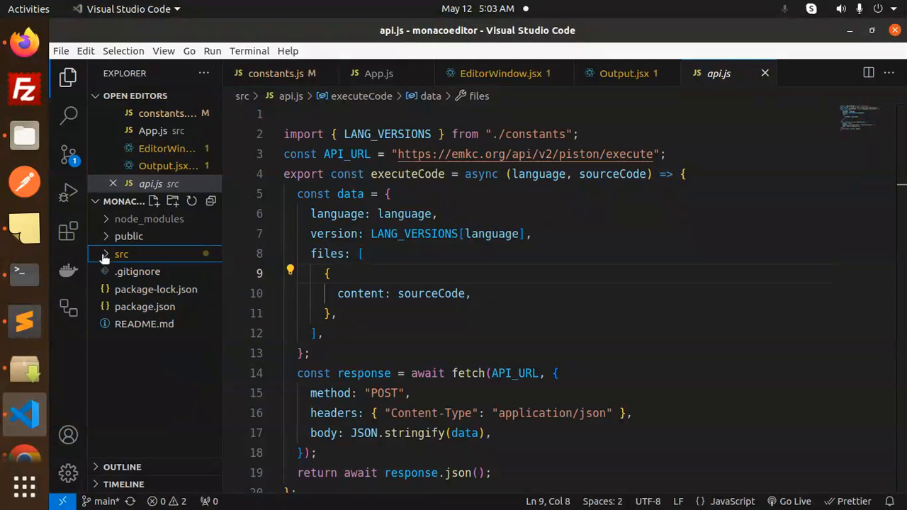
pyautogui.click(122, 254)
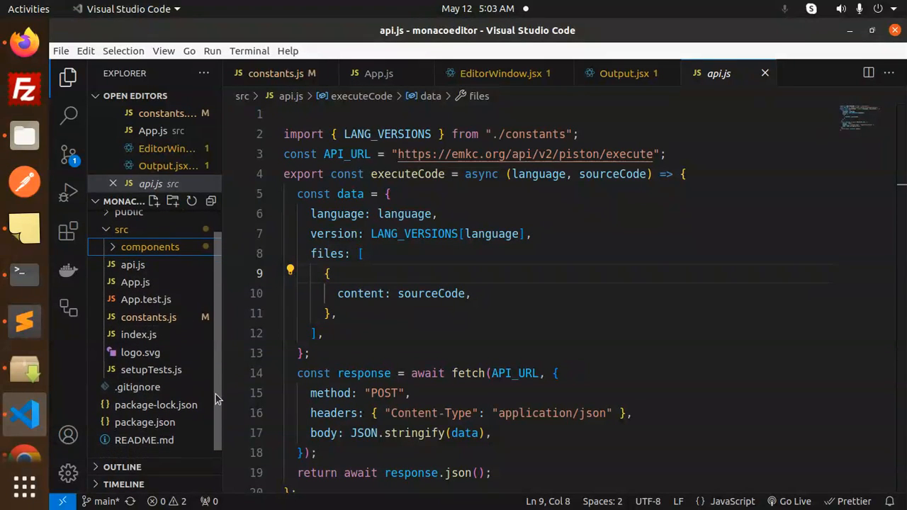
pyautogui.moveTo(147, 317)
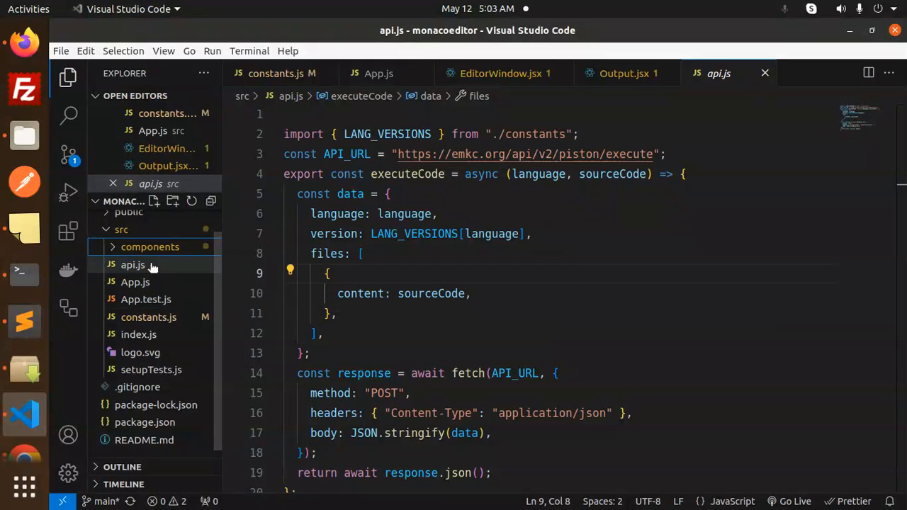
pyautogui.moveTo(138, 334)
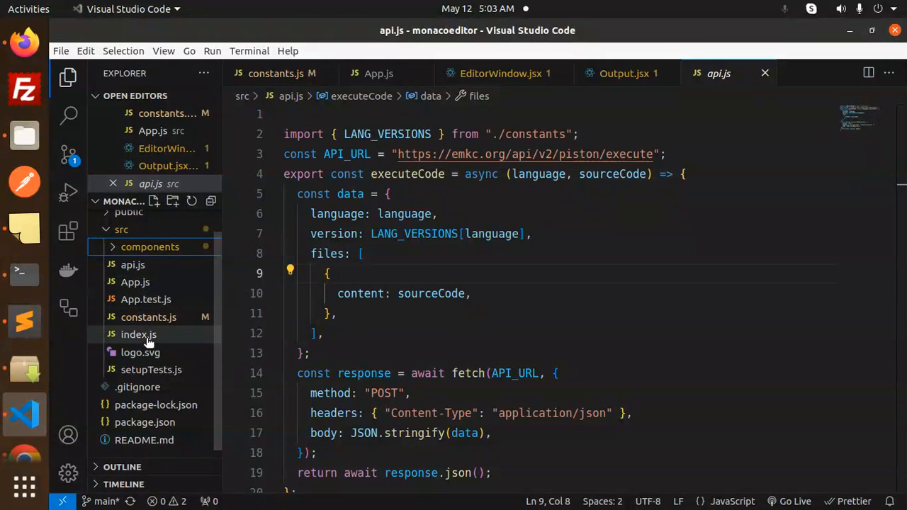
# View index.js, then App.js with its EditorWindow component
pyautogui.click(139, 335)
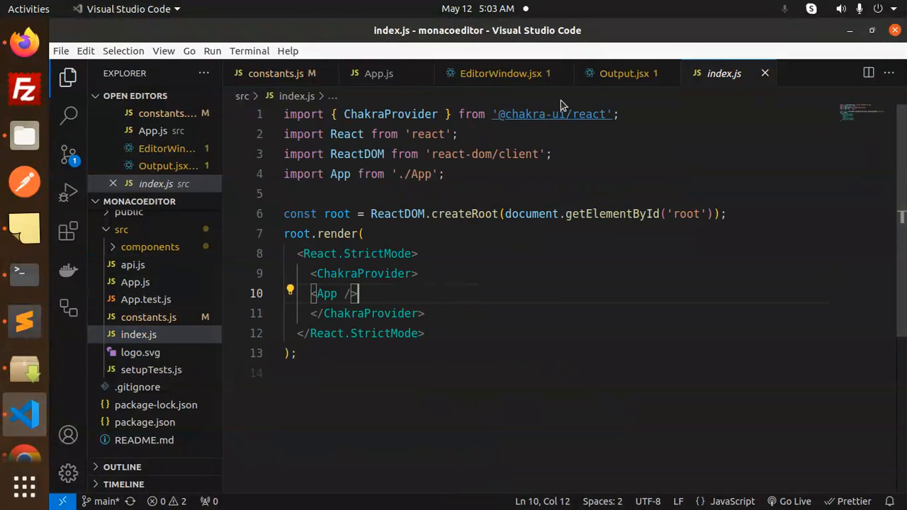
pyautogui.moveTo(374, 275)
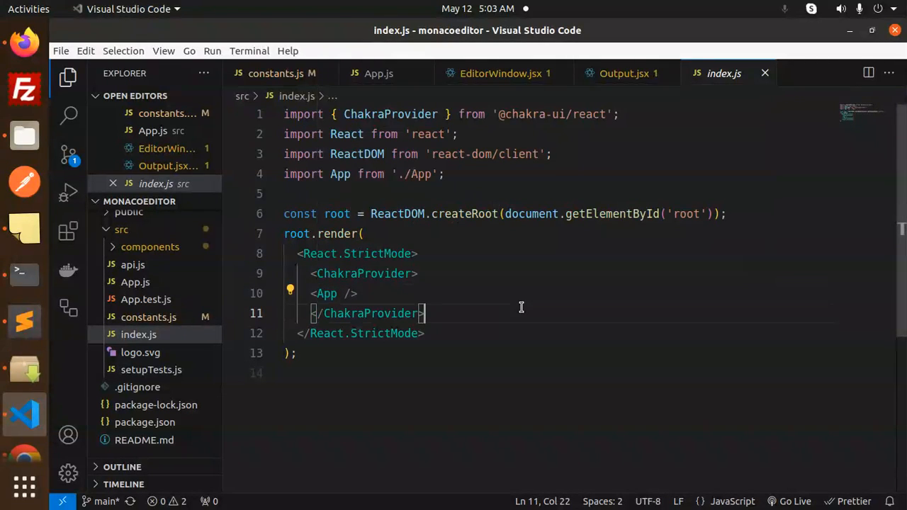
pyautogui.click(135, 282)
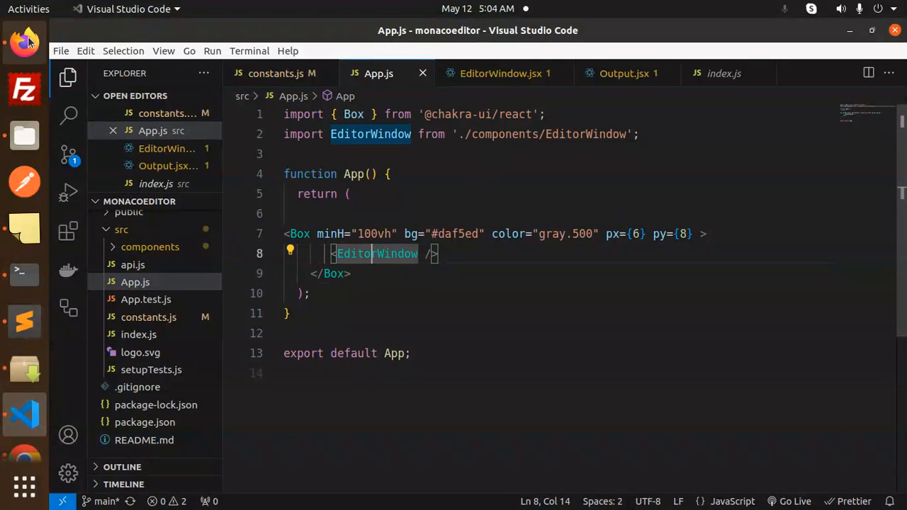
# In a new browser tab, search for monaco editor react and open the npm package page
pyautogui.click(25, 42)
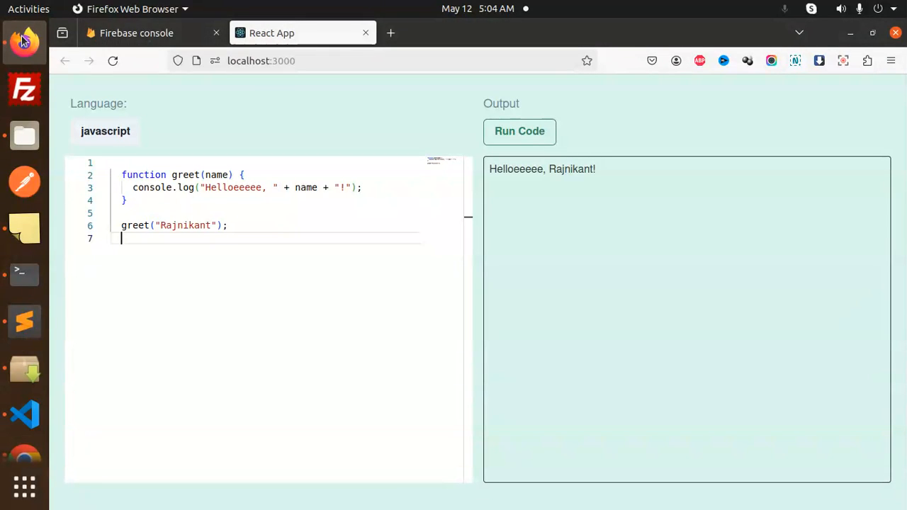
pyautogui.click(391, 32)
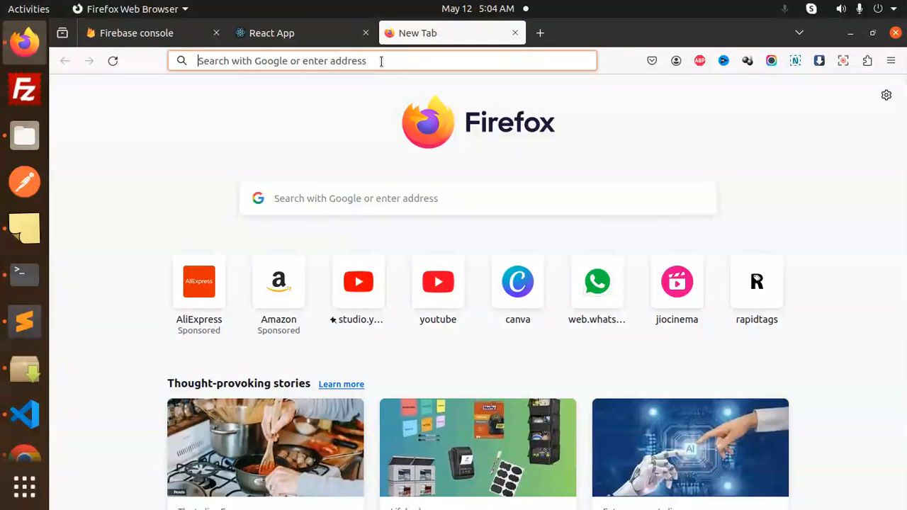
pyautogui.write('monac')
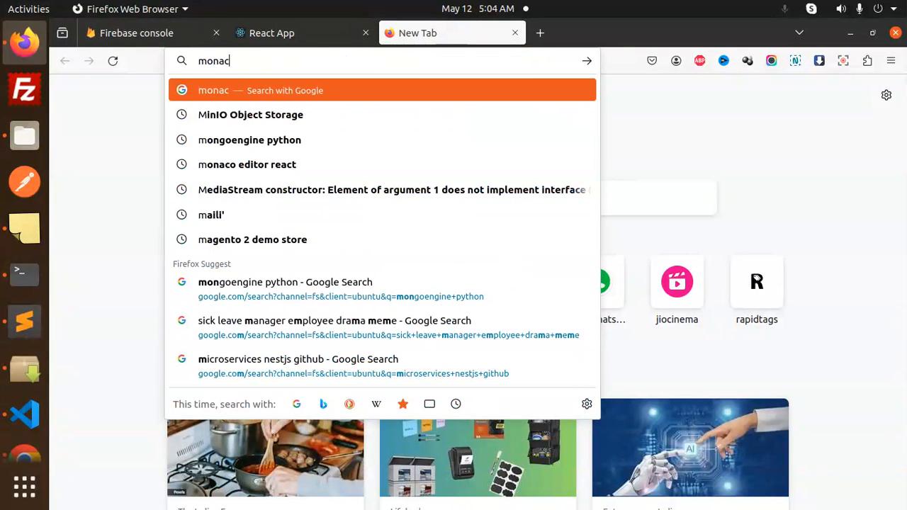
pyautogui.click(247, 164)
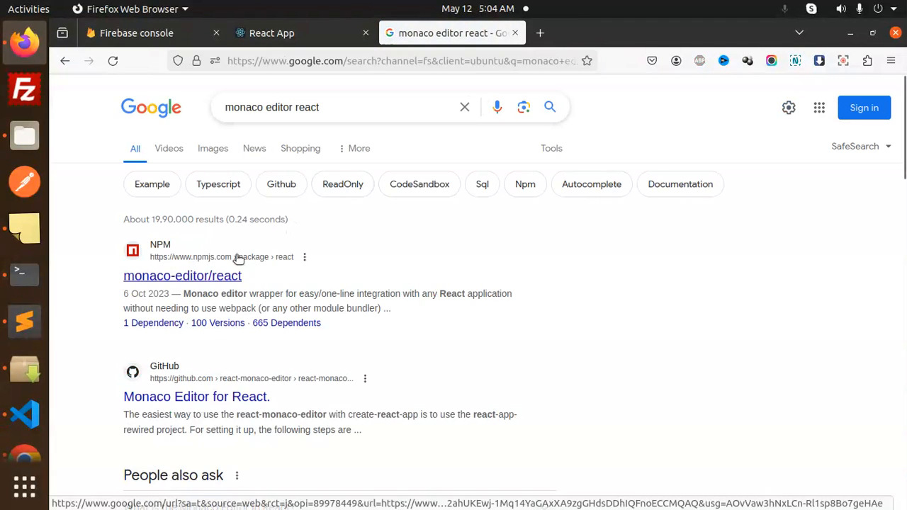
pyautogui.click(181, 275)
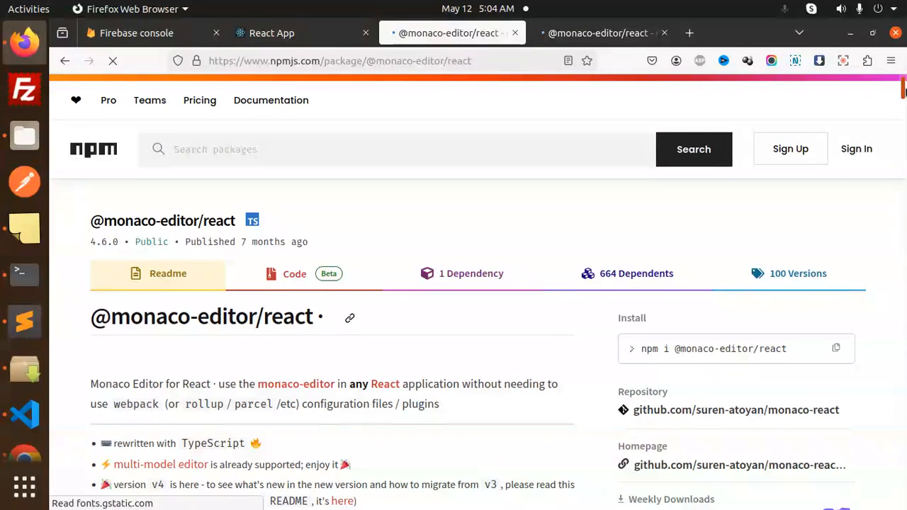
# Scroll the npm docs to the Installation and usage sections
pyautogui.scroll(-3)
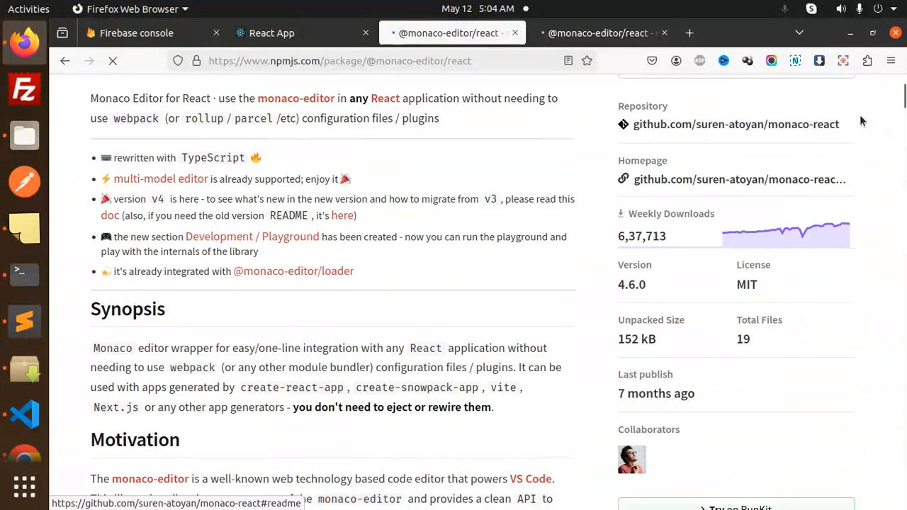
pyautogui.scroll(-3)
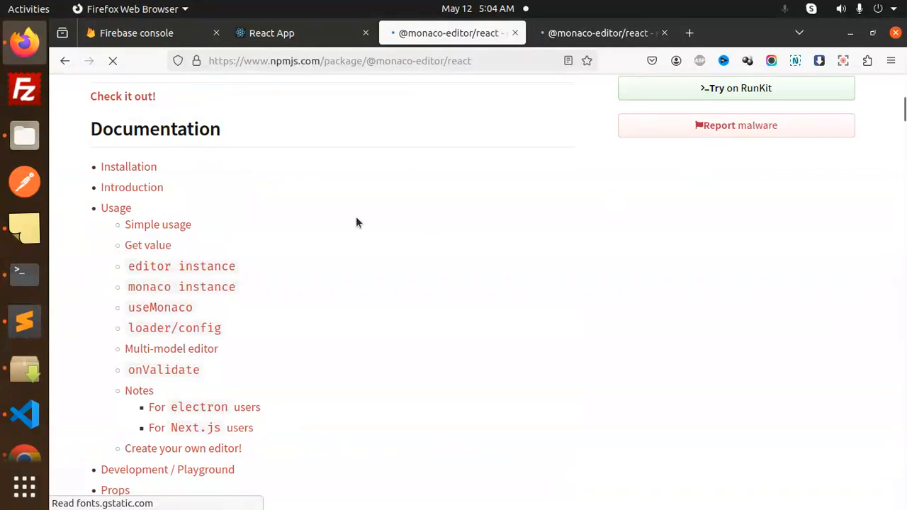
pyautogui.click(127, 167)
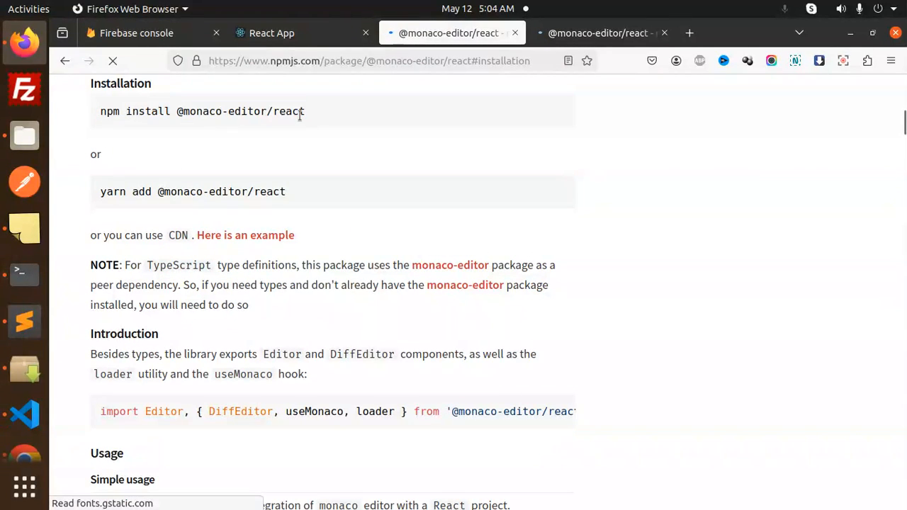
pyautogui.moveTo(337, 150)
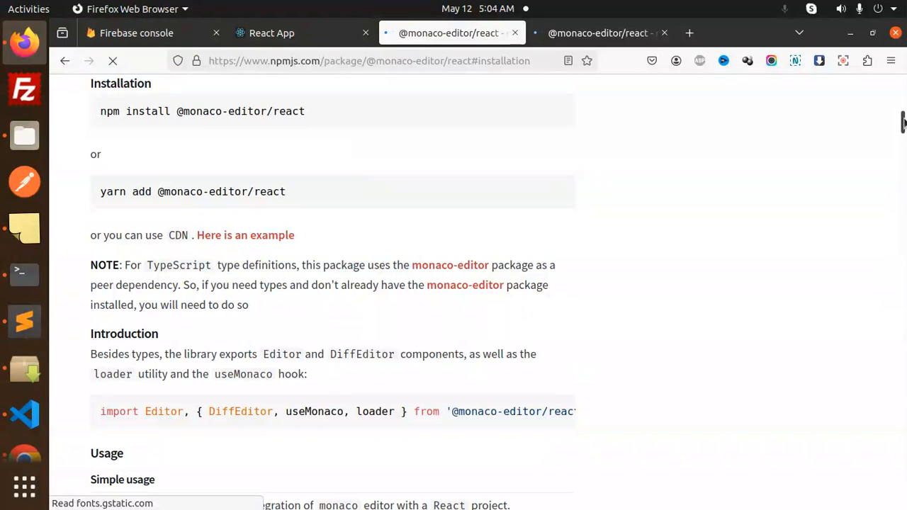
pyautogui.scroll(-3)
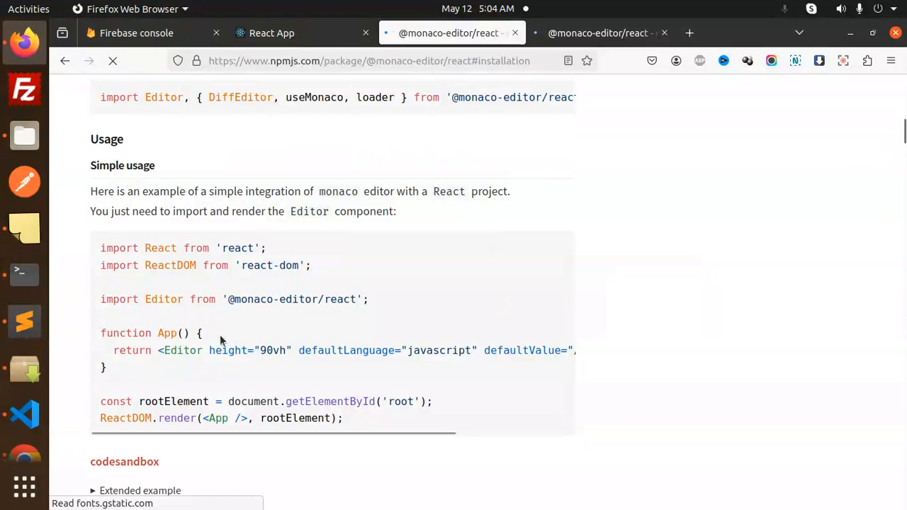
# Examine the simple usage example's height and defaultValue props
pyautogui.doubleClick(227, 350)
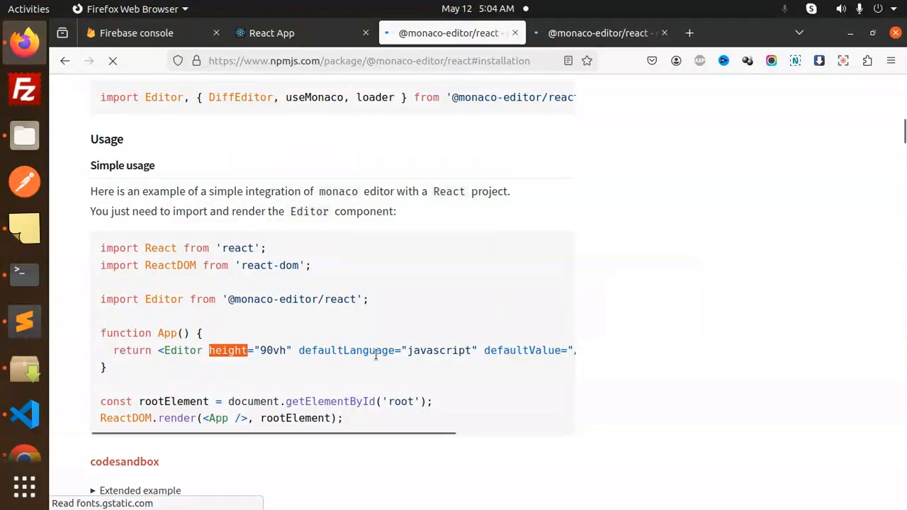
pyautogui.hscroll(3)
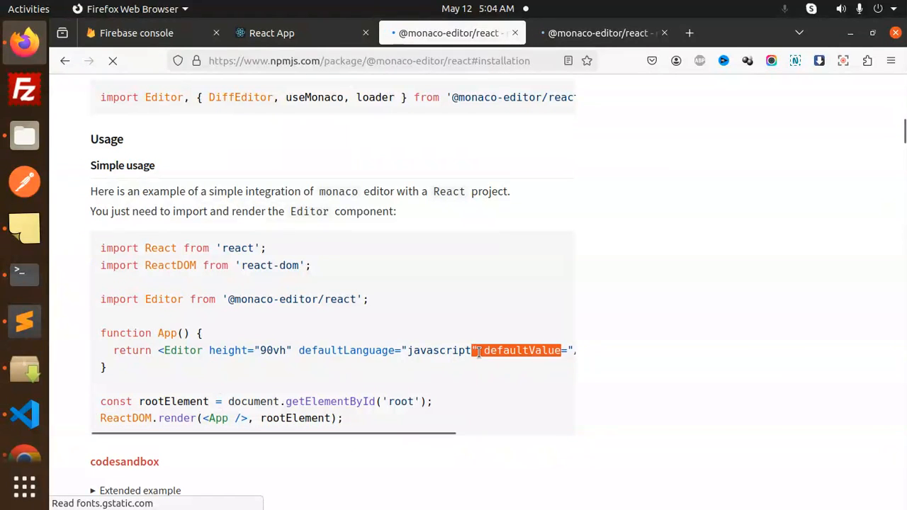
pyautogui.doubleClick(439, 350)
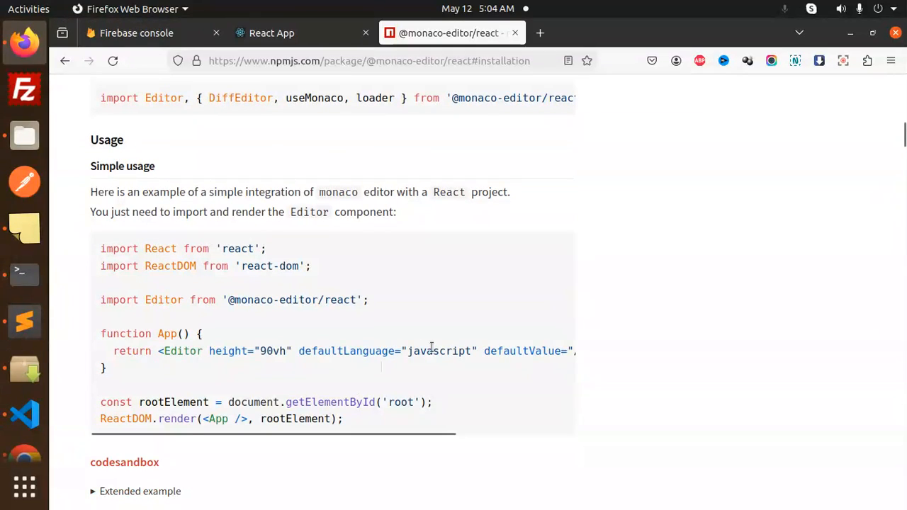
pyautogui.moveTo(356, 340)
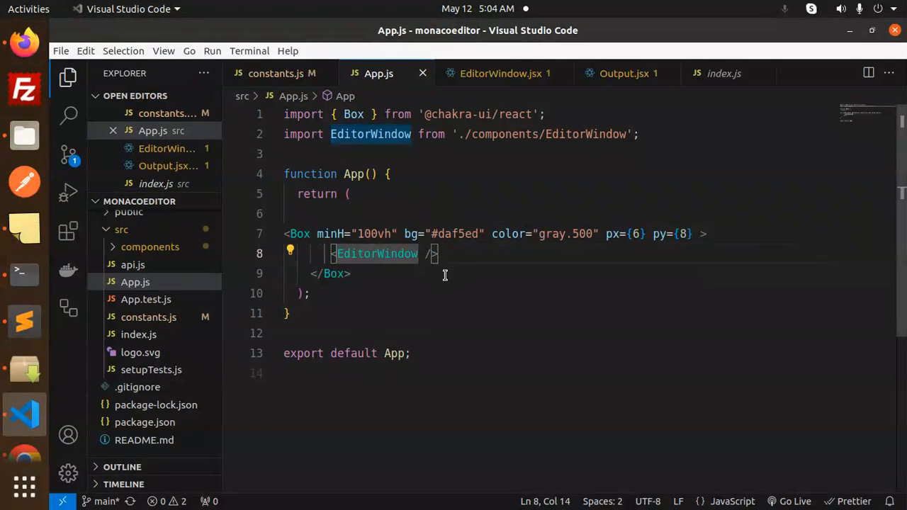
# Look through App.js and open the EditorWindow.jsx component file
pyautogui.click(350, 273)
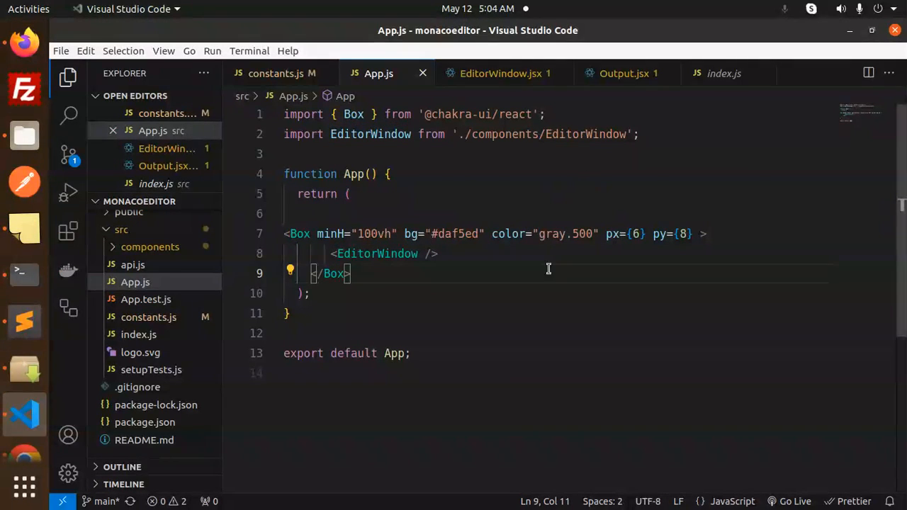
pyautogui.moveTo(538, 280)
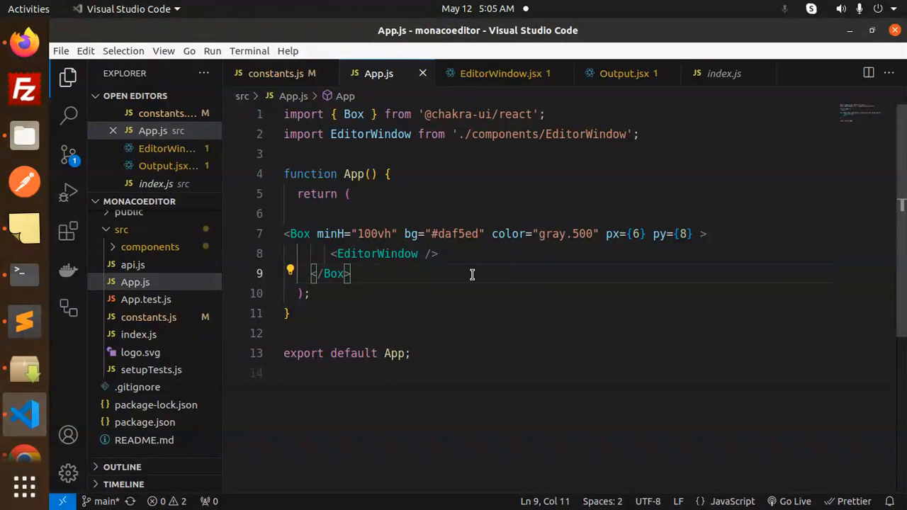
pyautogui.click(371, 254)
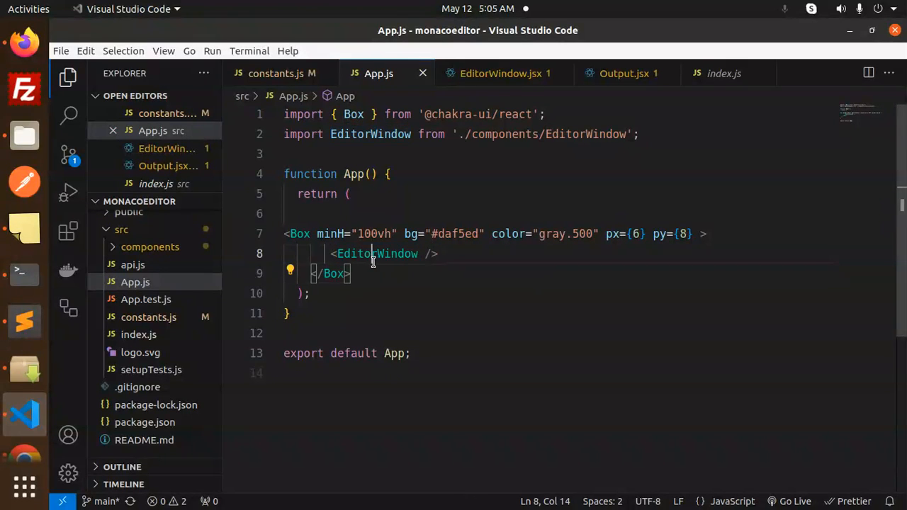
pyautogui.click(438, 286)
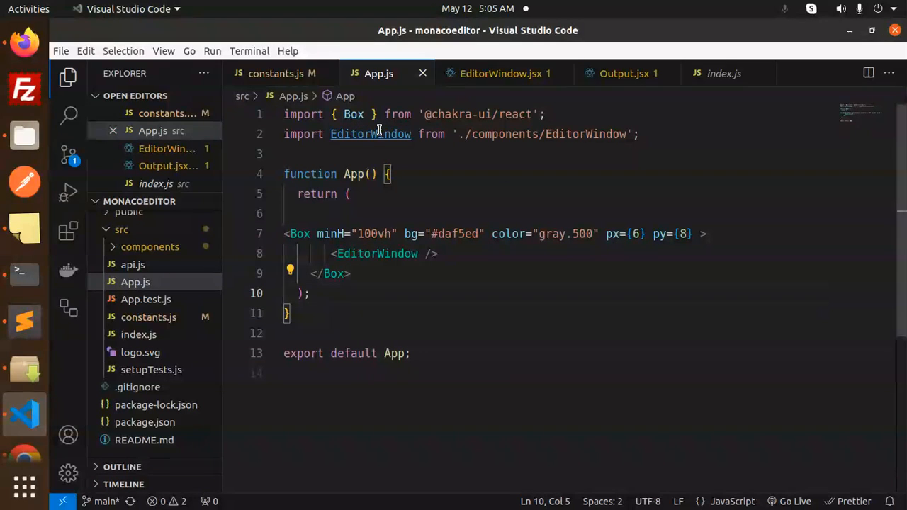
pyautogui.click(496, 73)
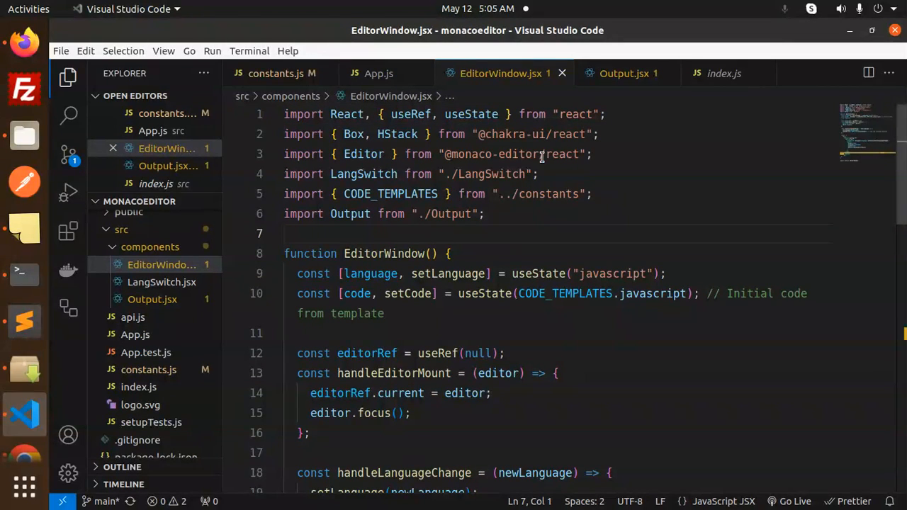
# Open constants.js, inspect the python LANG_VERSIONS entry, and return to EditorWindow.jsx
pyautogui.doubleClick(363, 153)
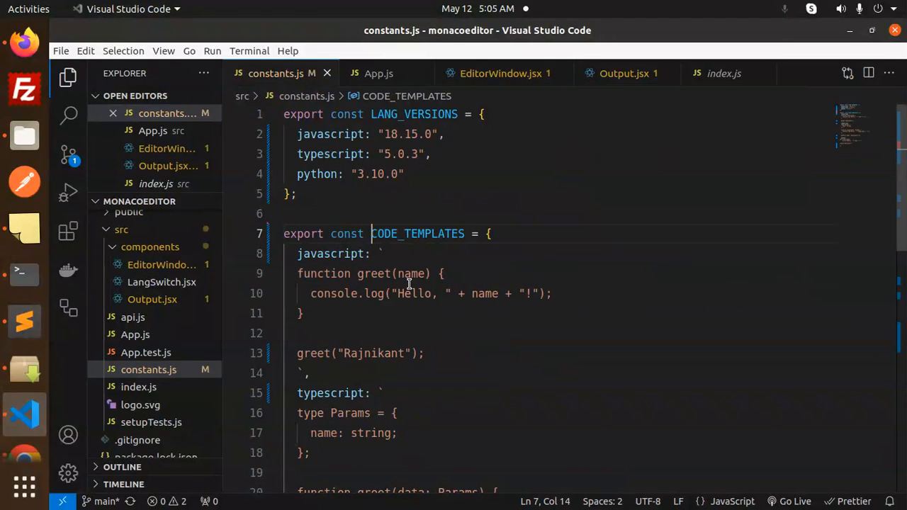
pyautogui.doubleClick(330, 254)
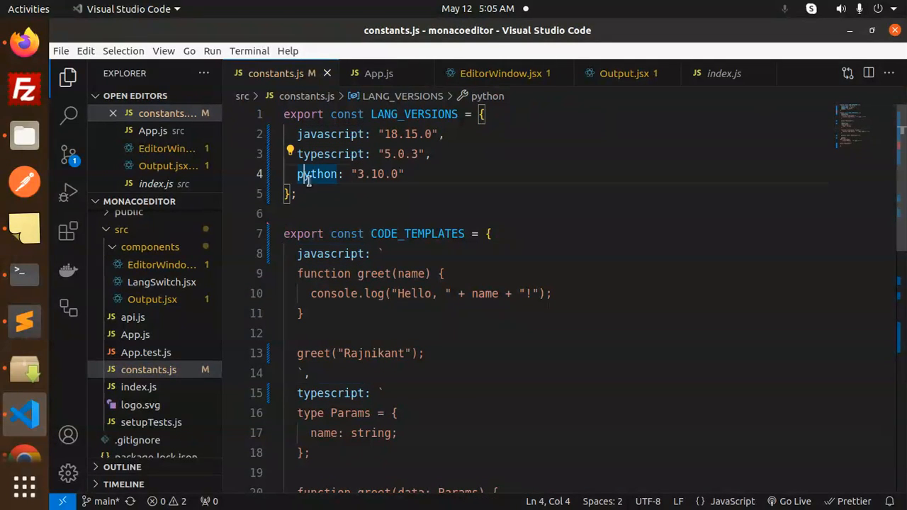
pyautogui.doubleClick(330, 253)
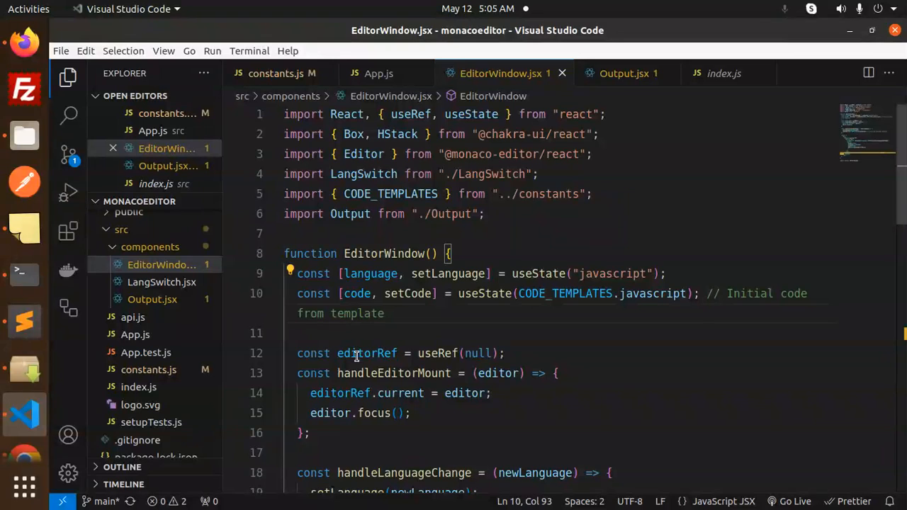
# Review EditorWindow's editorRef and handleEditorMount code
pyautogui.doubleClick(367, 352)
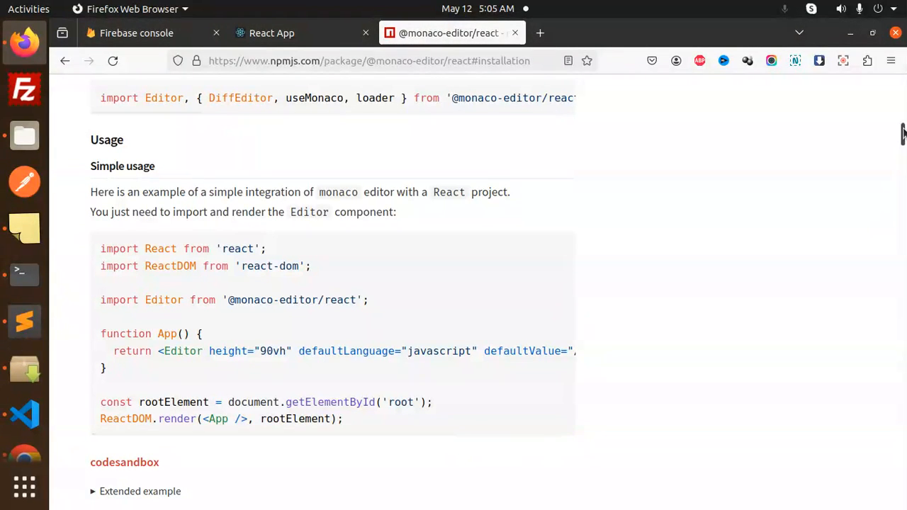
pyautogui.scroll(-3)
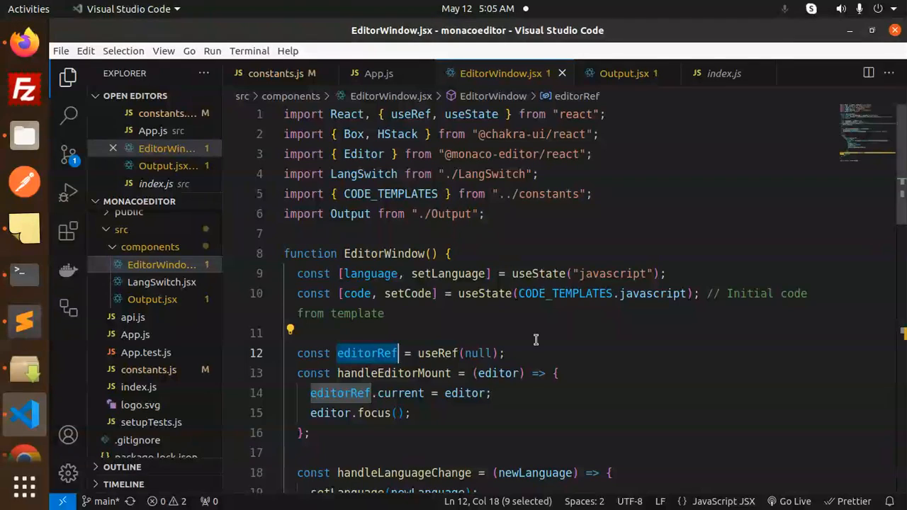
pyautogui.doubleClick(393, 373)
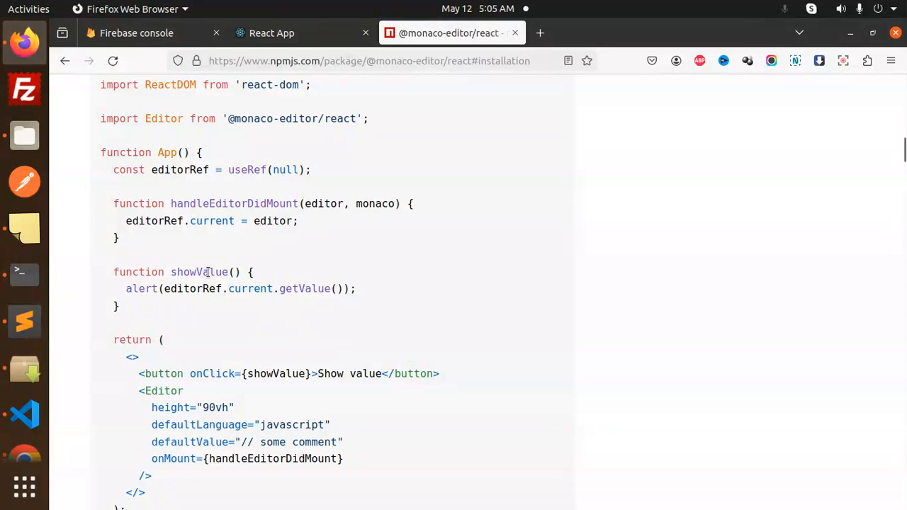
pyautogui.click(26, 414)
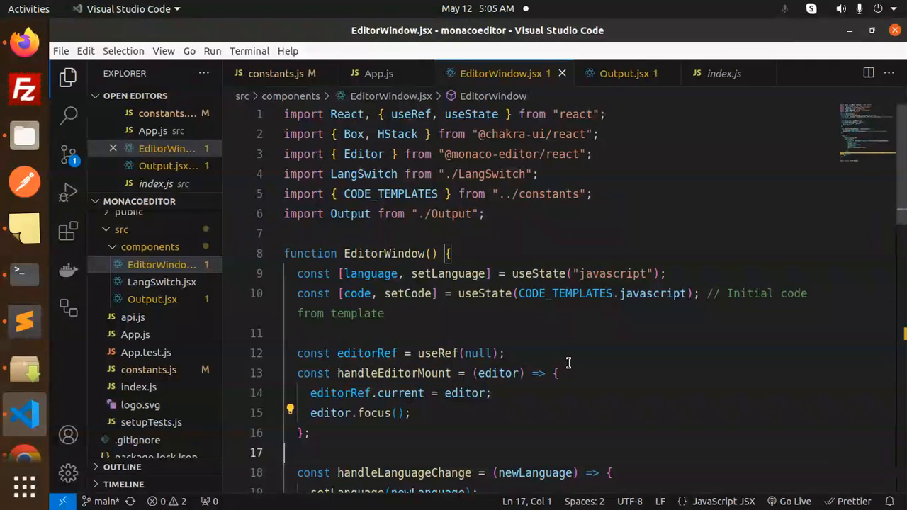
pyautogui.scroll(-3)
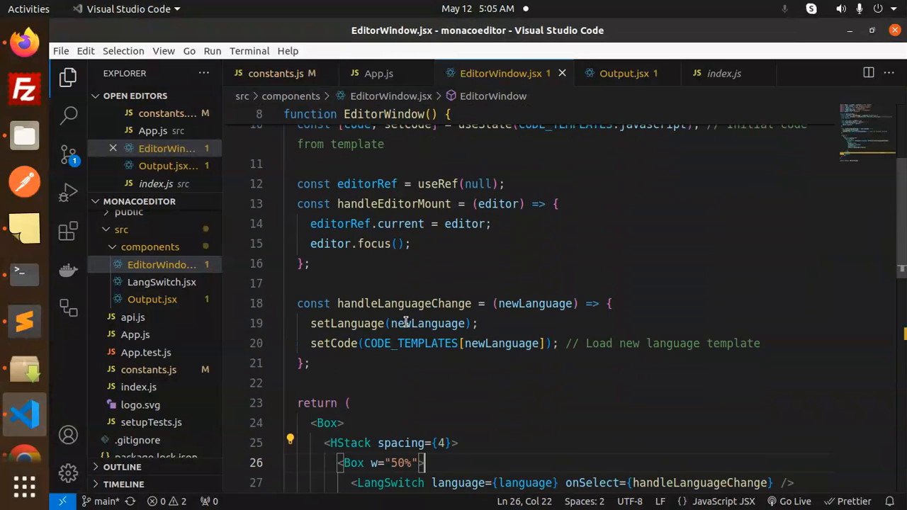
pyautogui.doubleClick(404, 303)
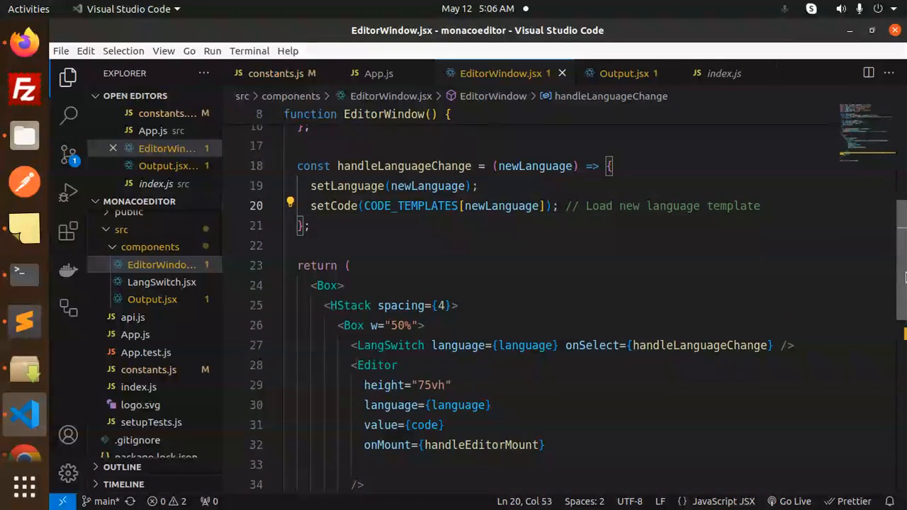
pyautogui.doubleClick(385, 328)
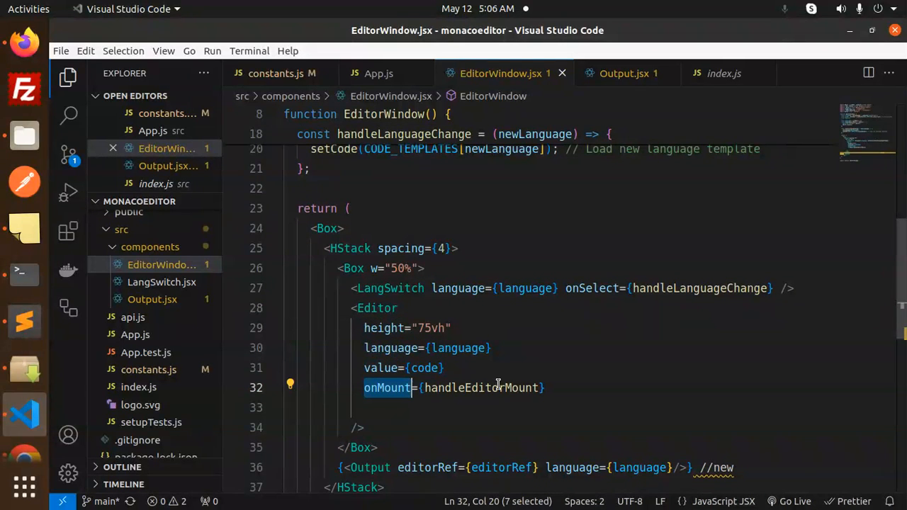
pyautogui.scroll(-3)
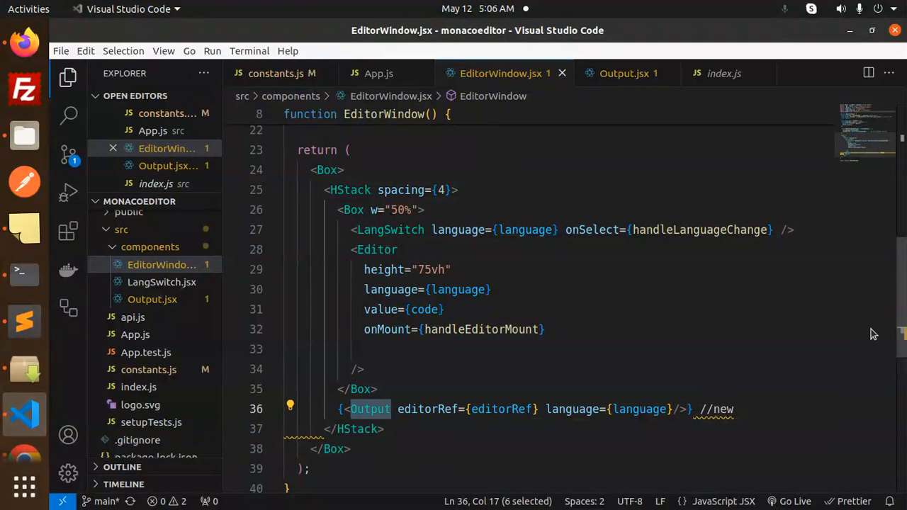
pyautogui.scroll(-3)
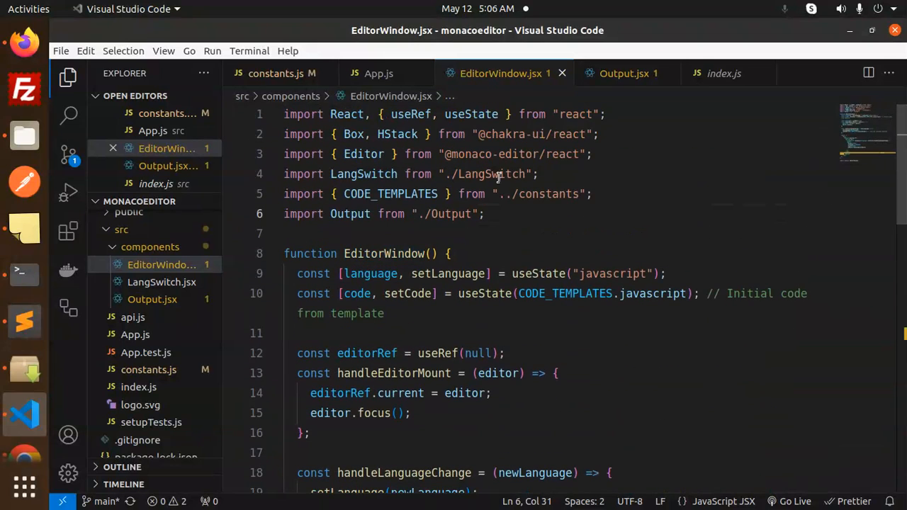
# Open LangSwitch.jsx and read its Language menu mapping over LANG_VERSIONS
pyautogui.click(162, 282)
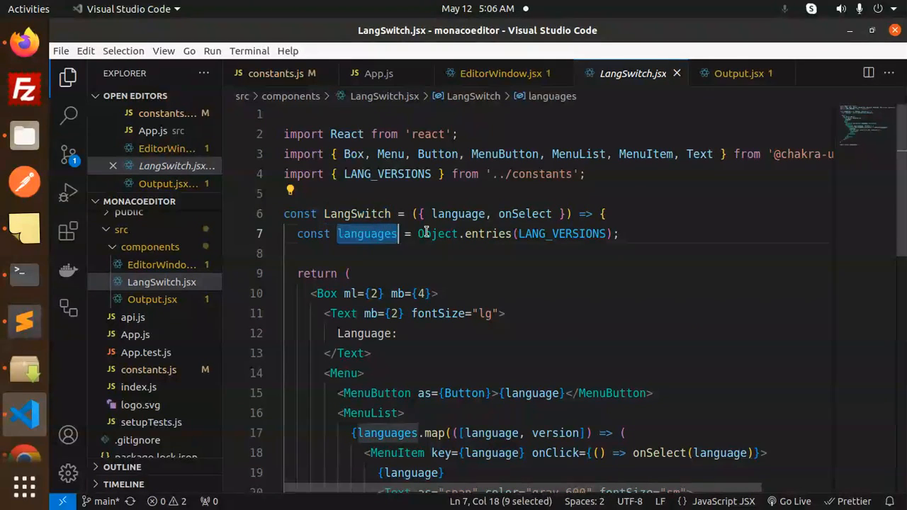
pyautogui.doubleClick(362, 333)
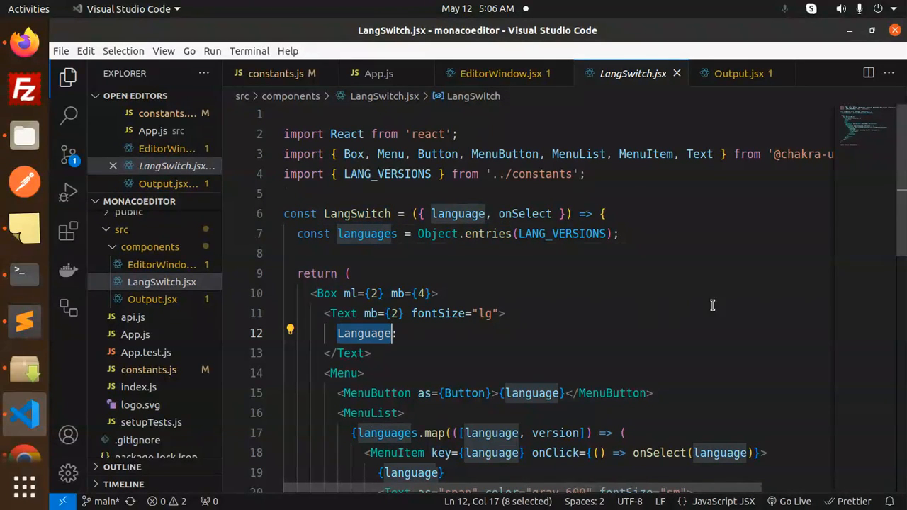
pyautogui.scroll(-3)
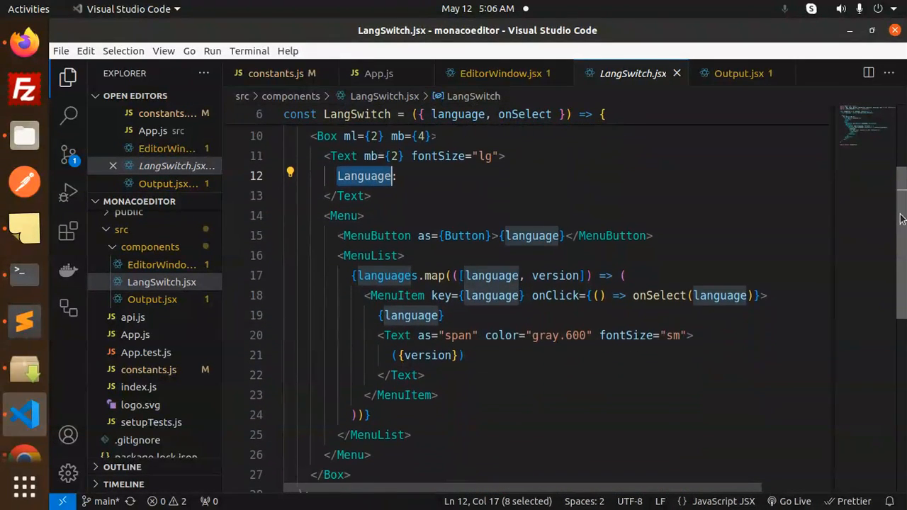
pyautogui.scroll(-3)
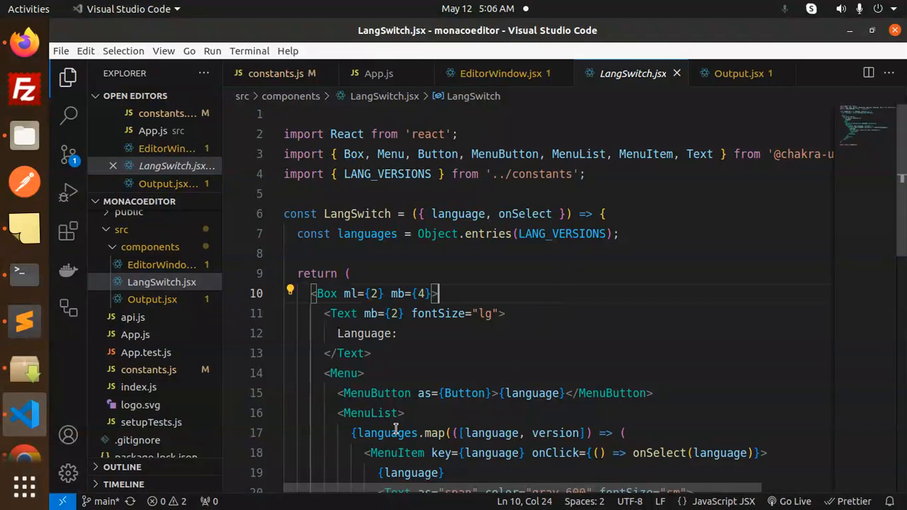
# Check the LANG_VERSIONS definition in constants.js, return to LangSwitch, then open Output.jsx
pyautogui.doubleClick(389, 434)
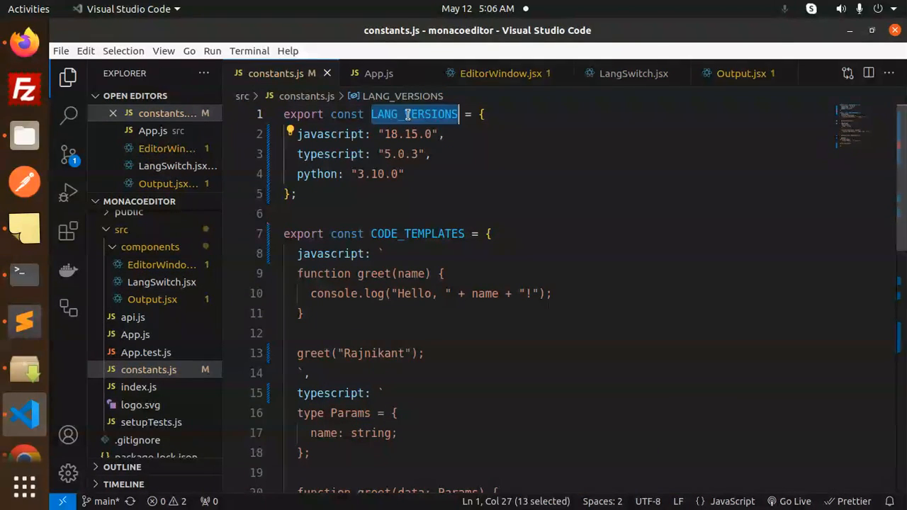
pyautogui.click(632, 74)
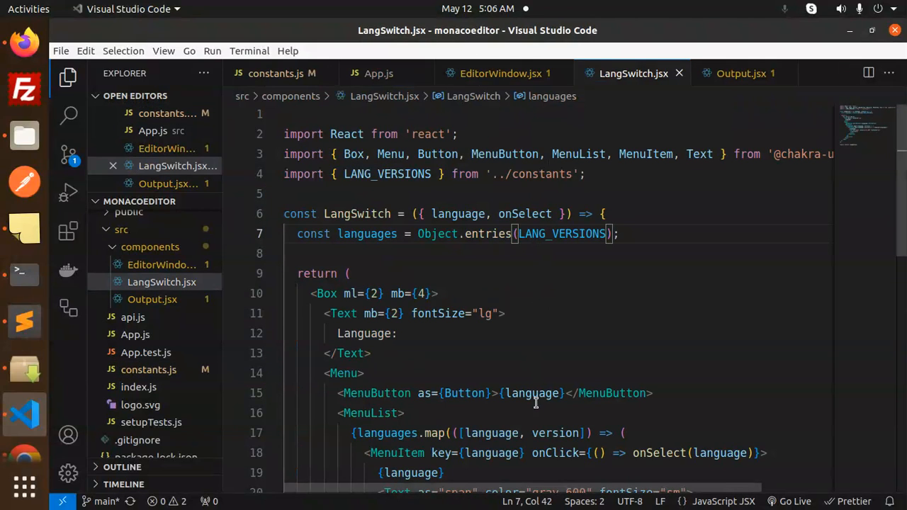
pyautogui.doubleClick(366, 233)
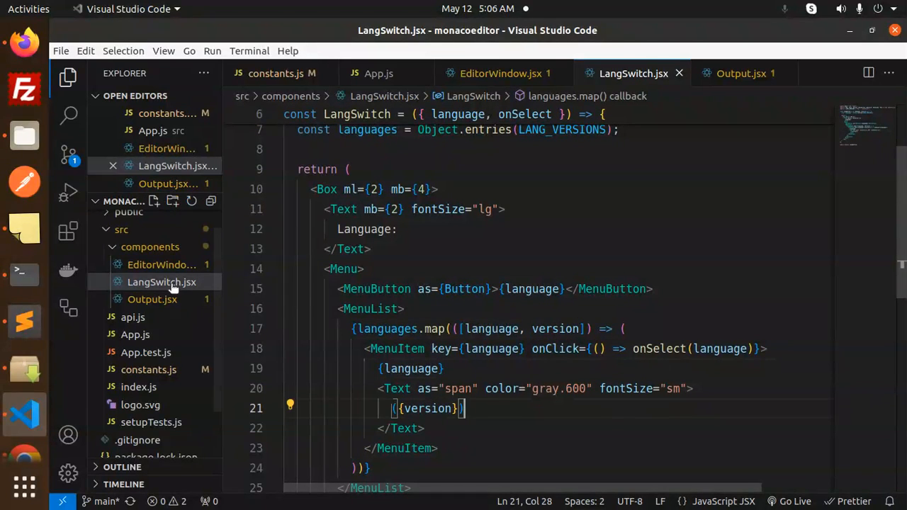
pyautogui.click(739, 73)
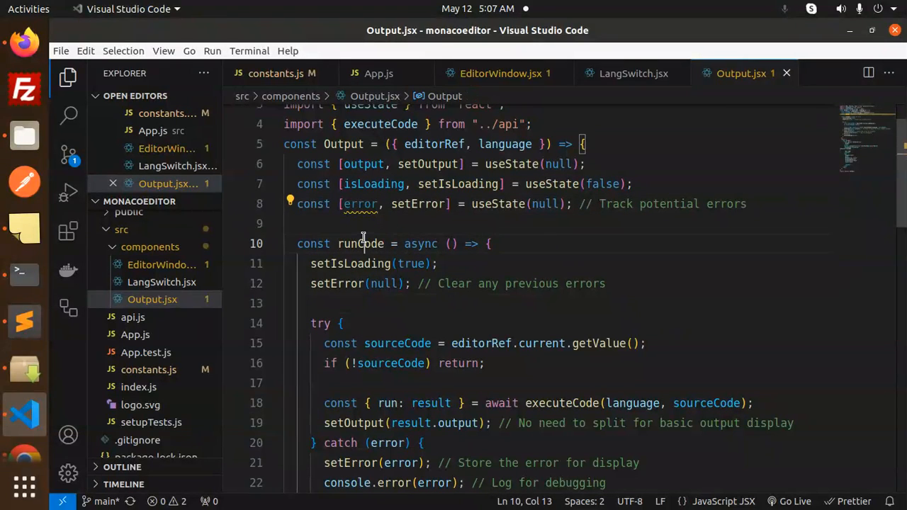
# Examine Output.jsx's runCode function and its executeCode call
pyautogui.doubleClick(359, 243)
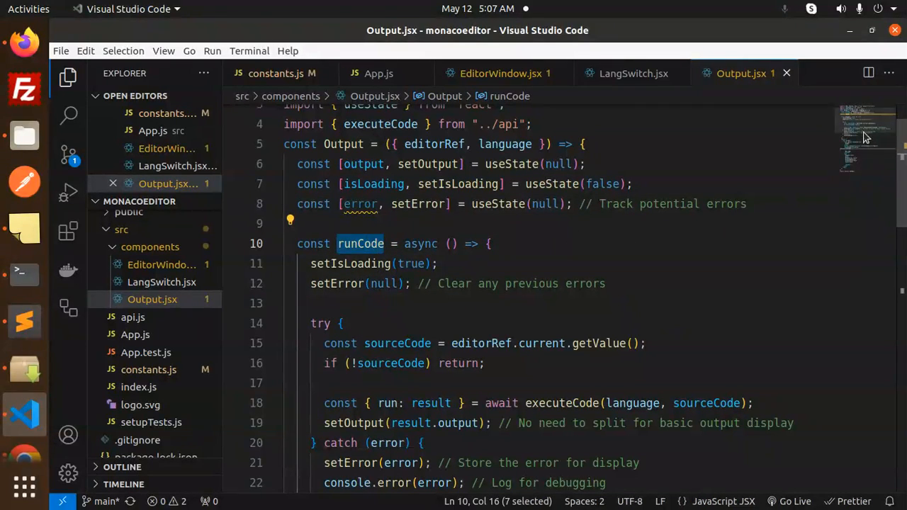
pyautogui.click(484, 342)
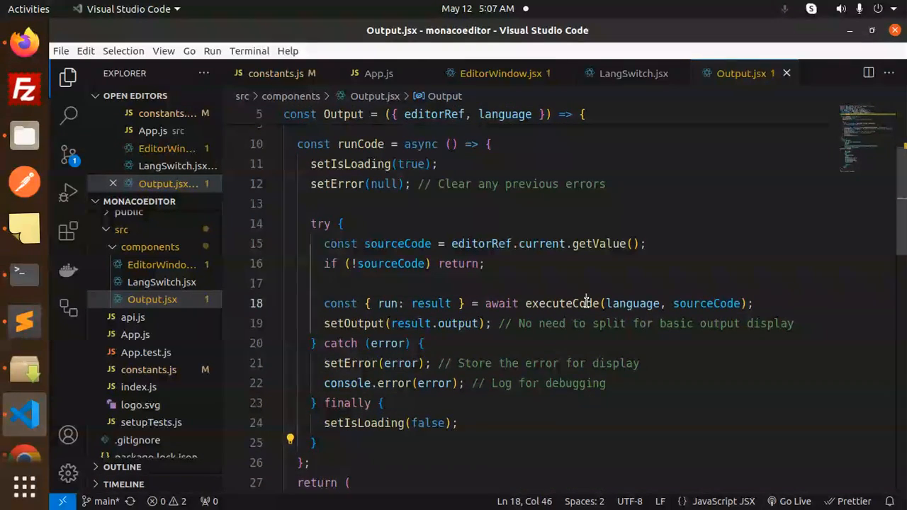
pyautogui.doubleClick(561, 303)
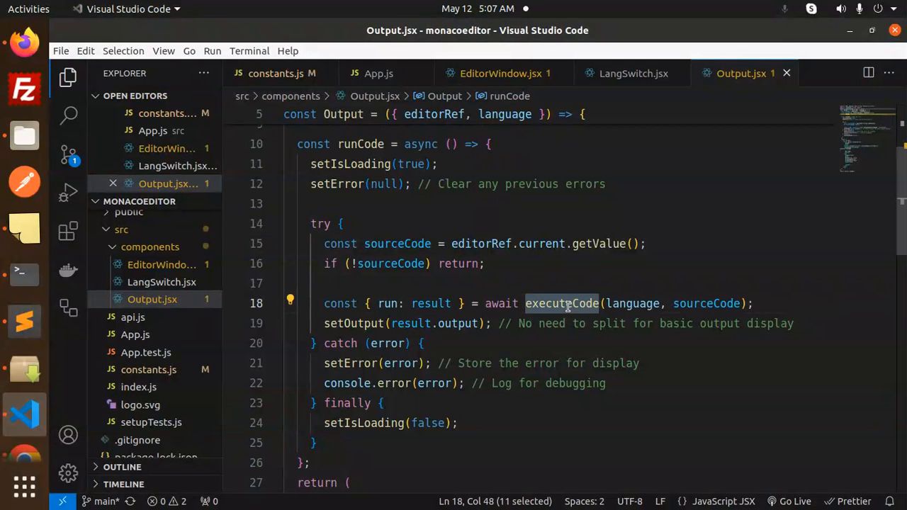
# Search the npm package page in Firefox for 'executeCode' (not found)
pyautogui.click(26, 41)
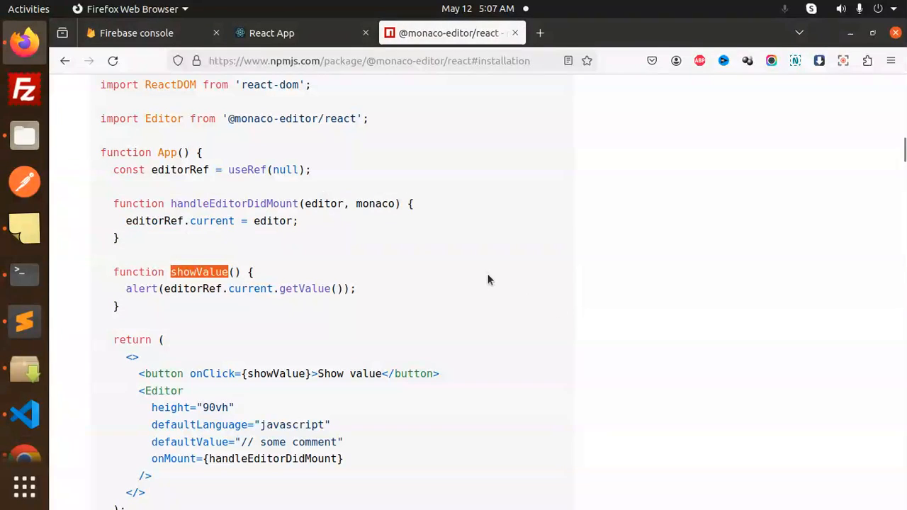
pyautogui.write('executeCode')
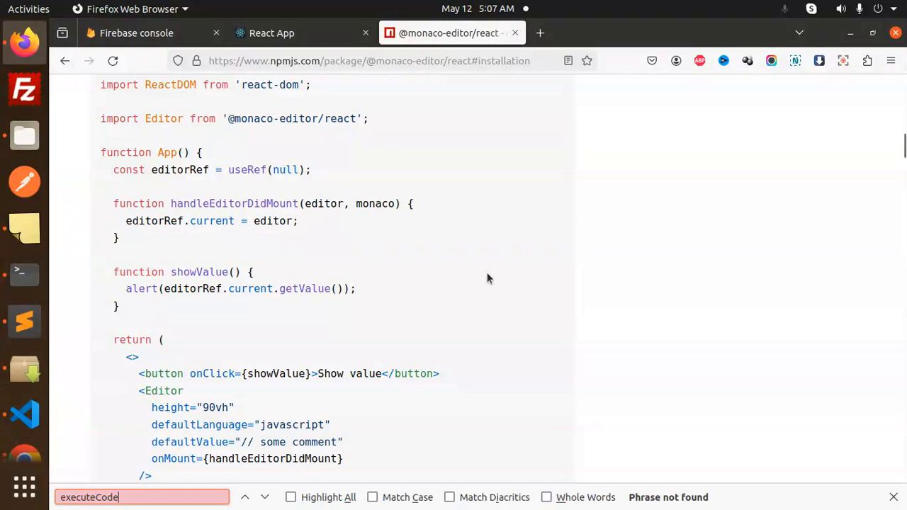
# Read executeCode in api.js posting language, version and source to Piston, then return to Output.jsx
pyautogui.click(25, 414)
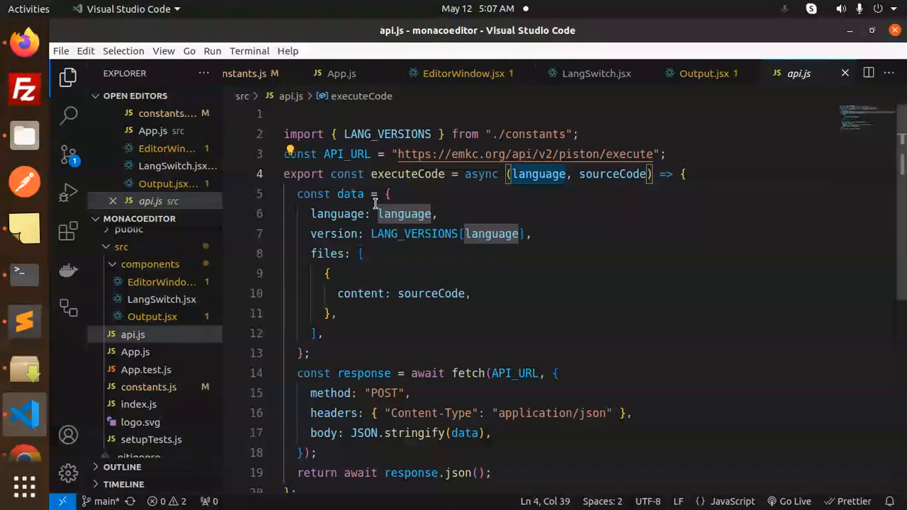
pyautogui.doubleClick(335, 233)
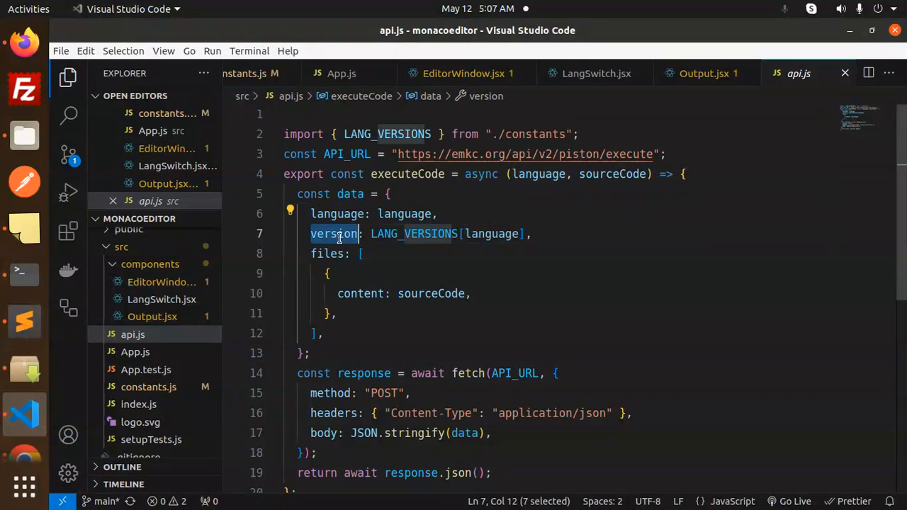
pyautogui.click(360, 293)
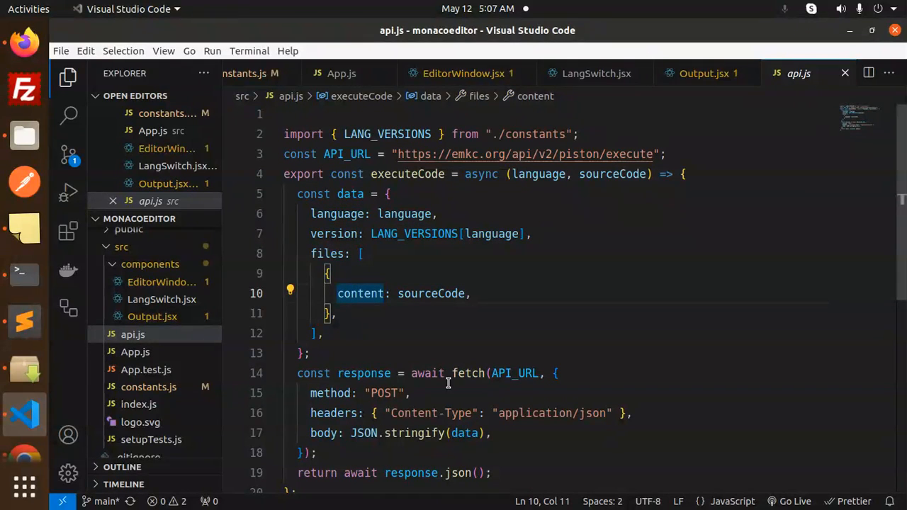
pyautogui.scroll(-3)
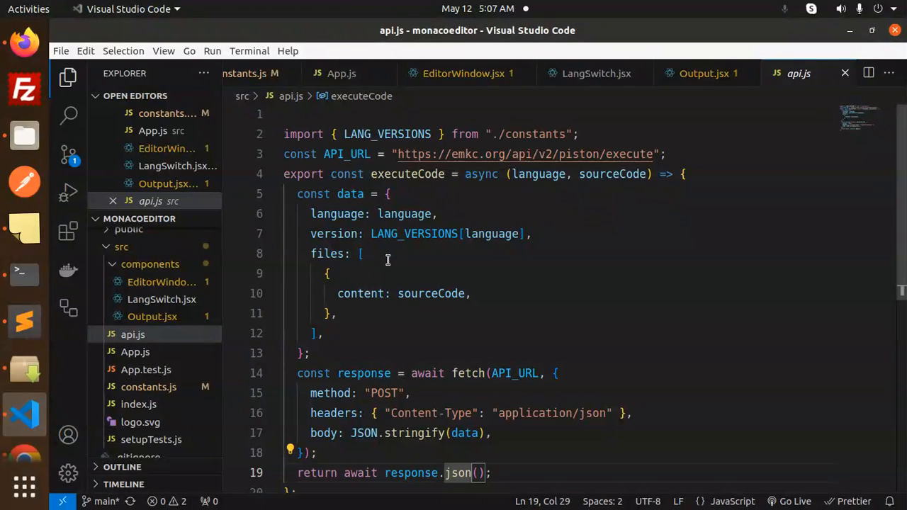
pyautogui.click(703, 74)
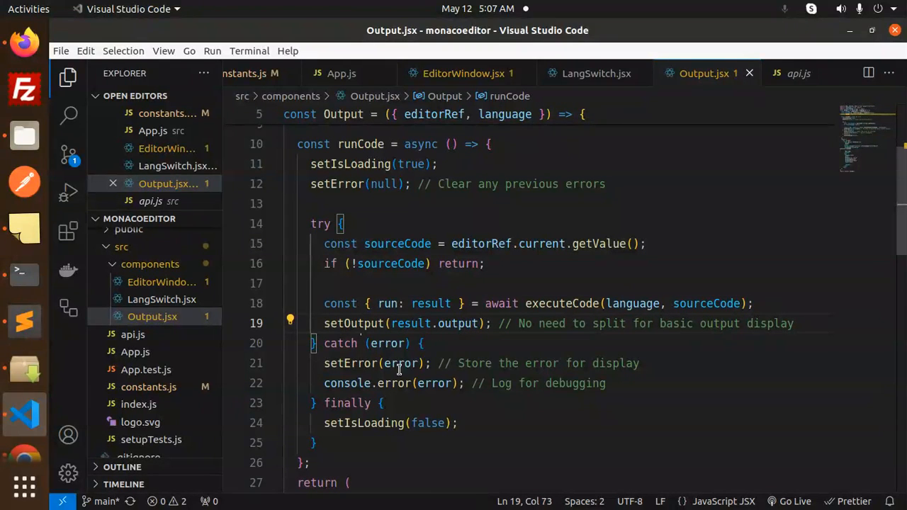
pyautogui.click(367, 382)
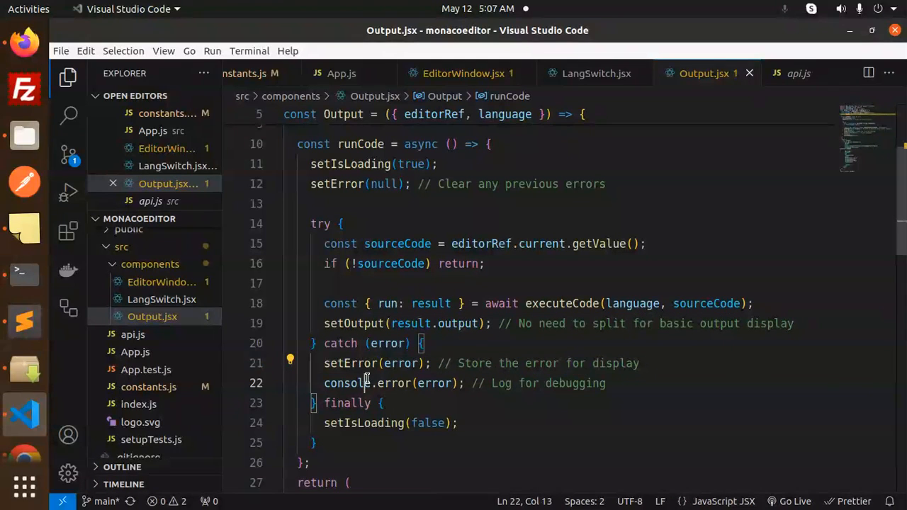
pyautogui.scroll(-3)
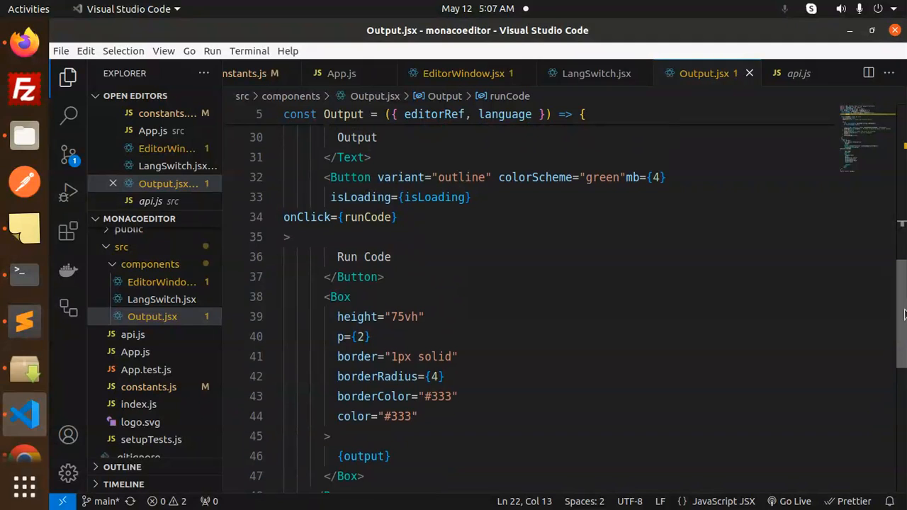
pyautogui.click(363, 256)
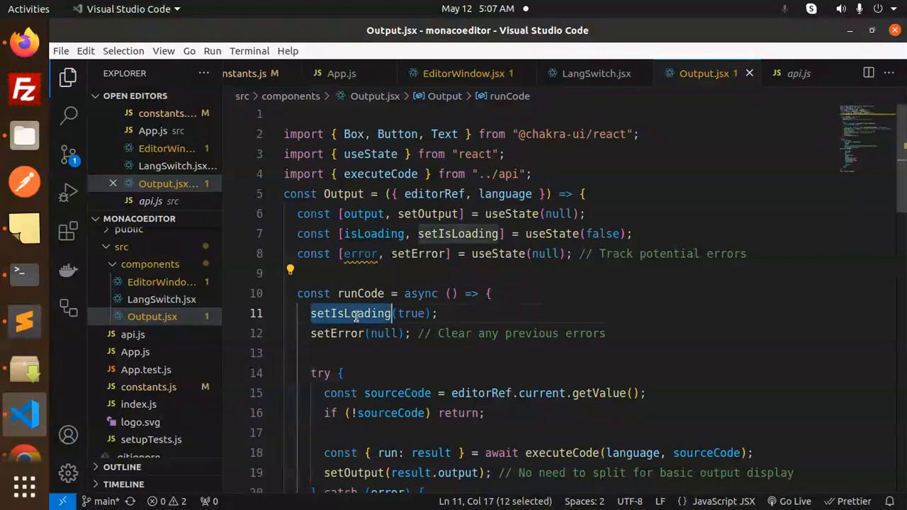
pyautogui.doubleClick(337, 333)
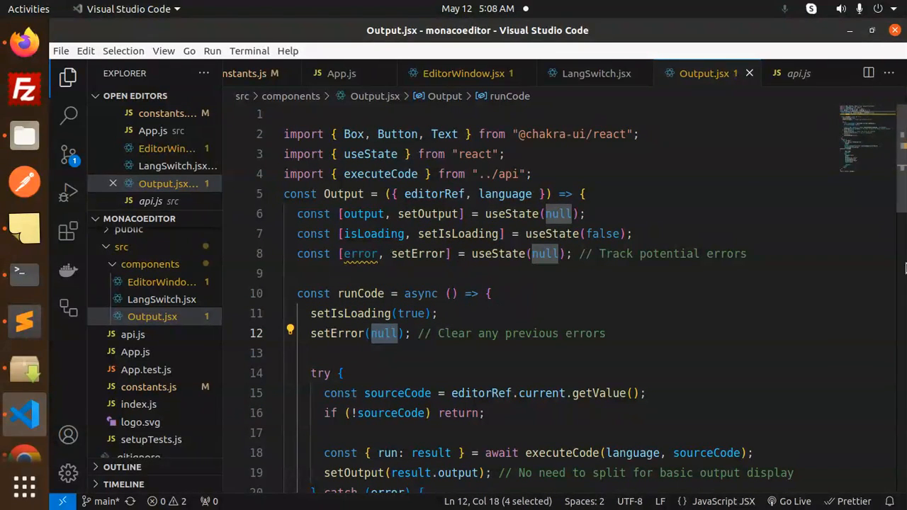
pyautogui.scroll(-3)
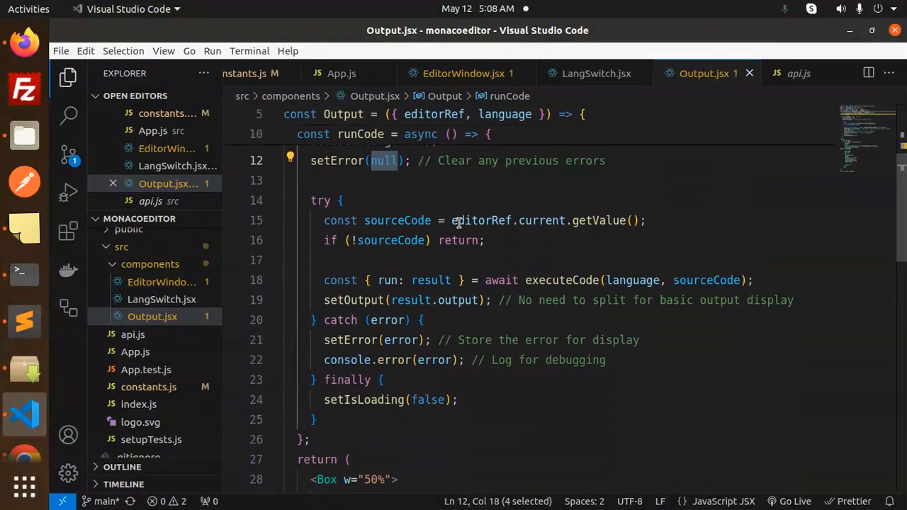
pyautogui.doubleClick(598, 221)
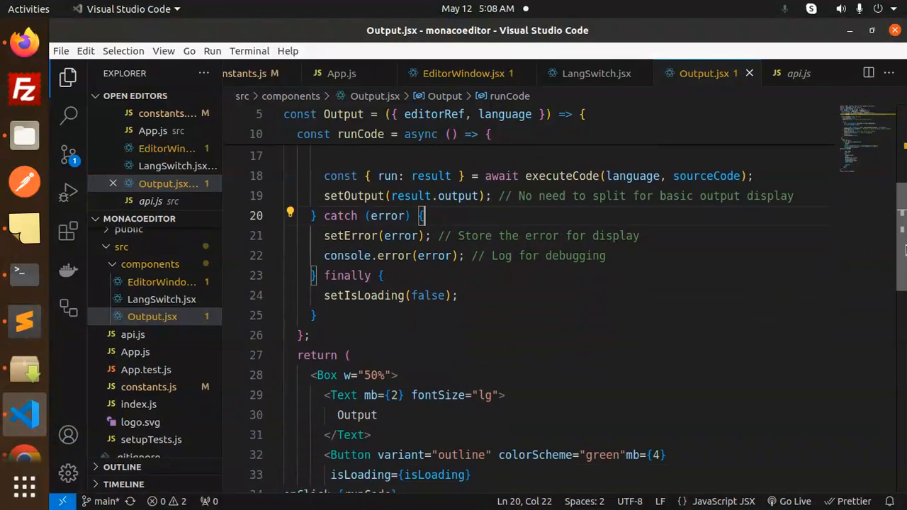
pyautogui.scroll(-3)
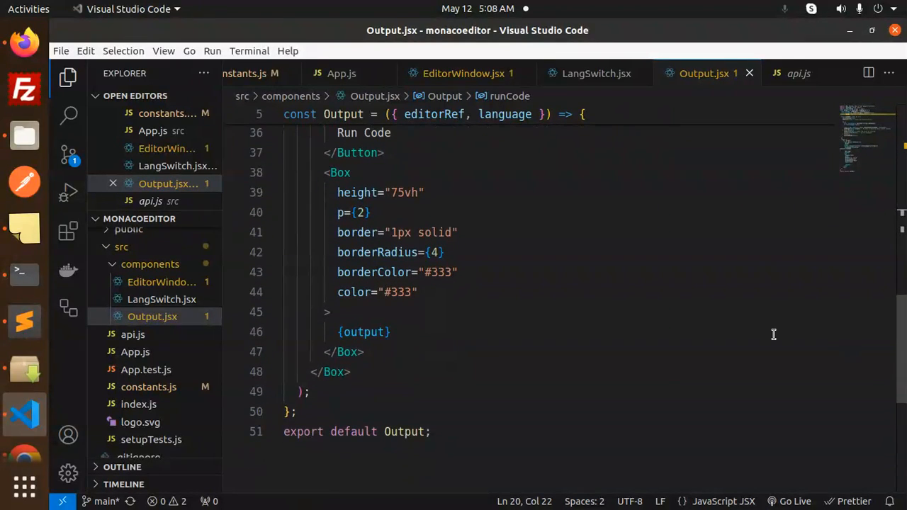
# Revisit LangSwitch.jsx and api.js, then open constants.js with LANG_VERSIONS and CODE_TEMPLATES
pyautogui.click(390, 332)
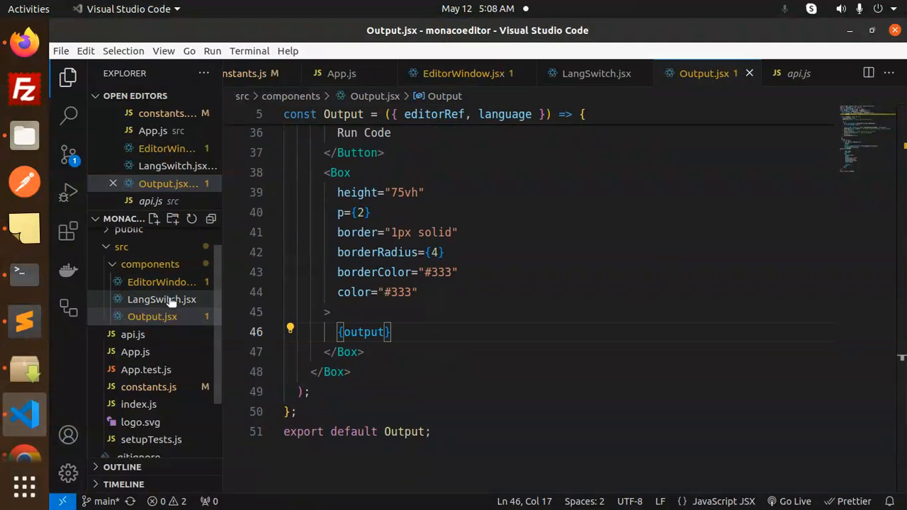
pyautogui.click(161, 299)
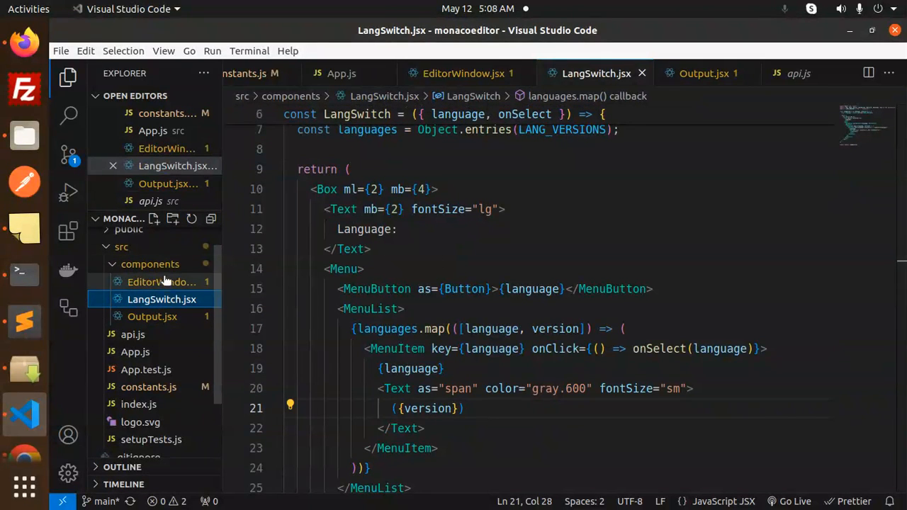
pyautogui.click(133, 280)
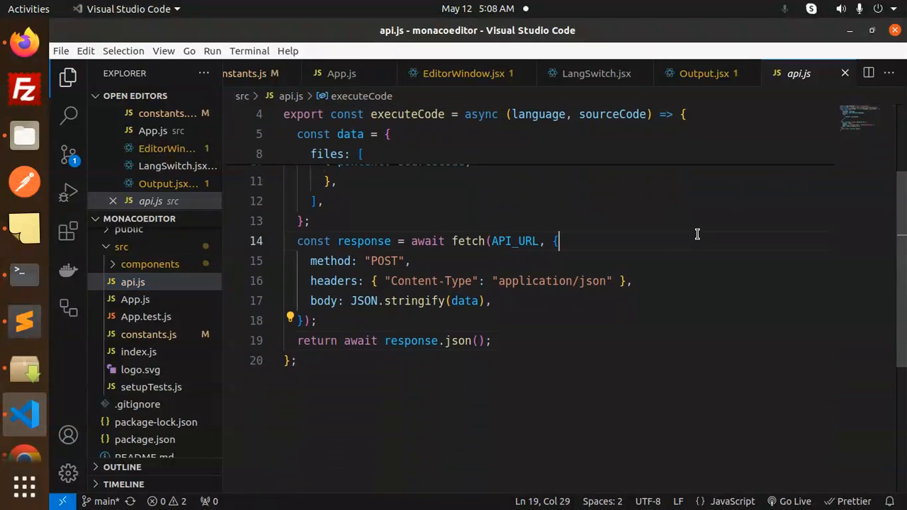
pyautogui.click(342, 74)
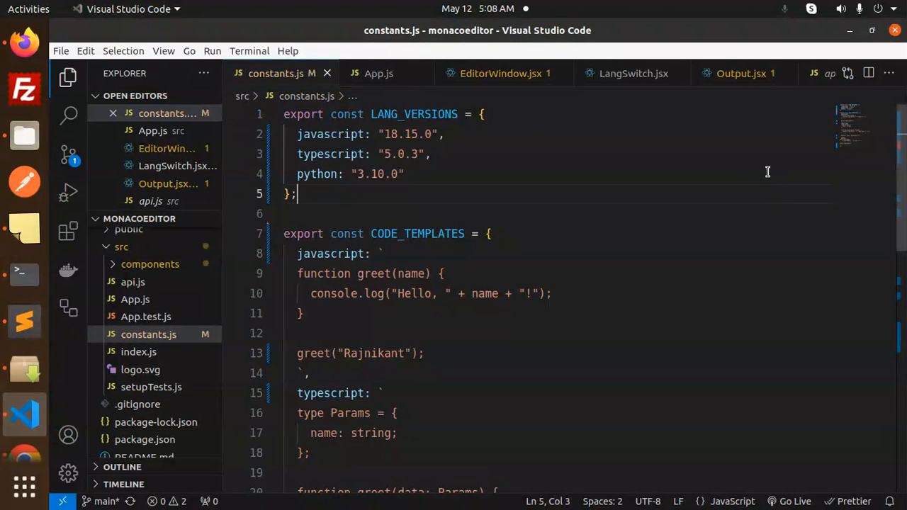
pyautogui.moveTo(756, 104)
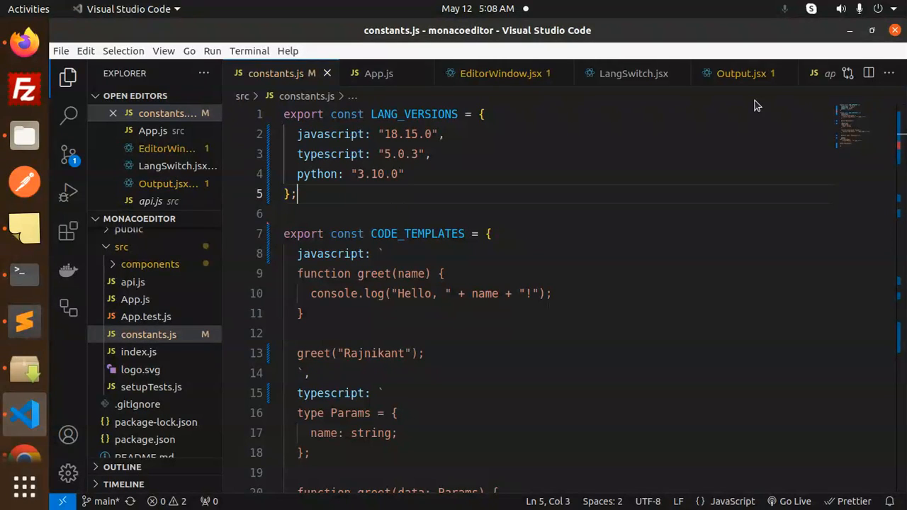
pyautogui.moveTo(6, 430)
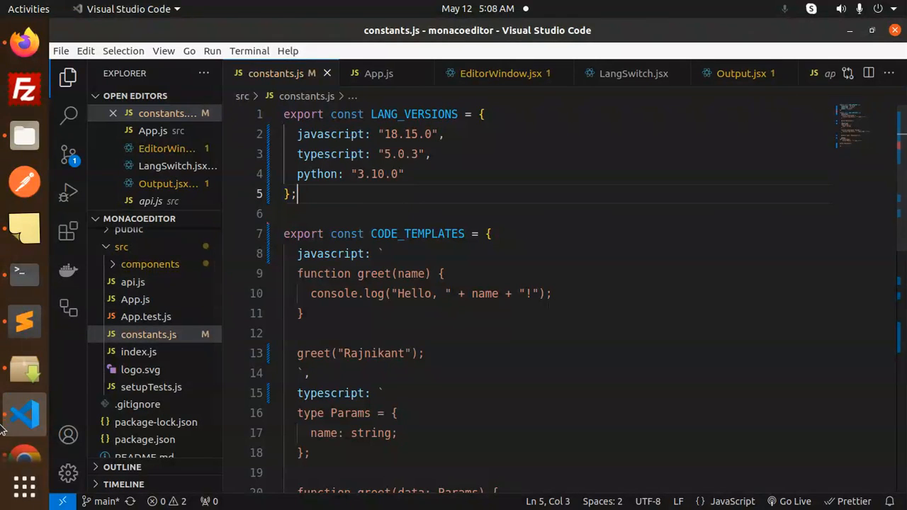